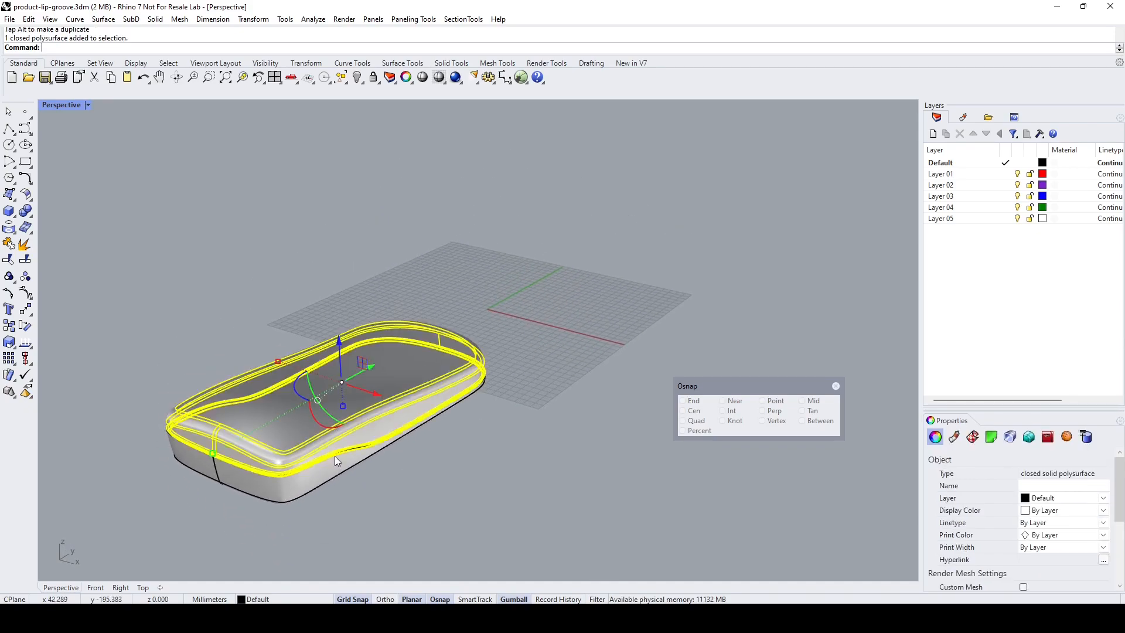
Step: Clear the selection and search the Package Manager for 'sect' packages
{"action": "left_click", "coordinate": [431, 483]}
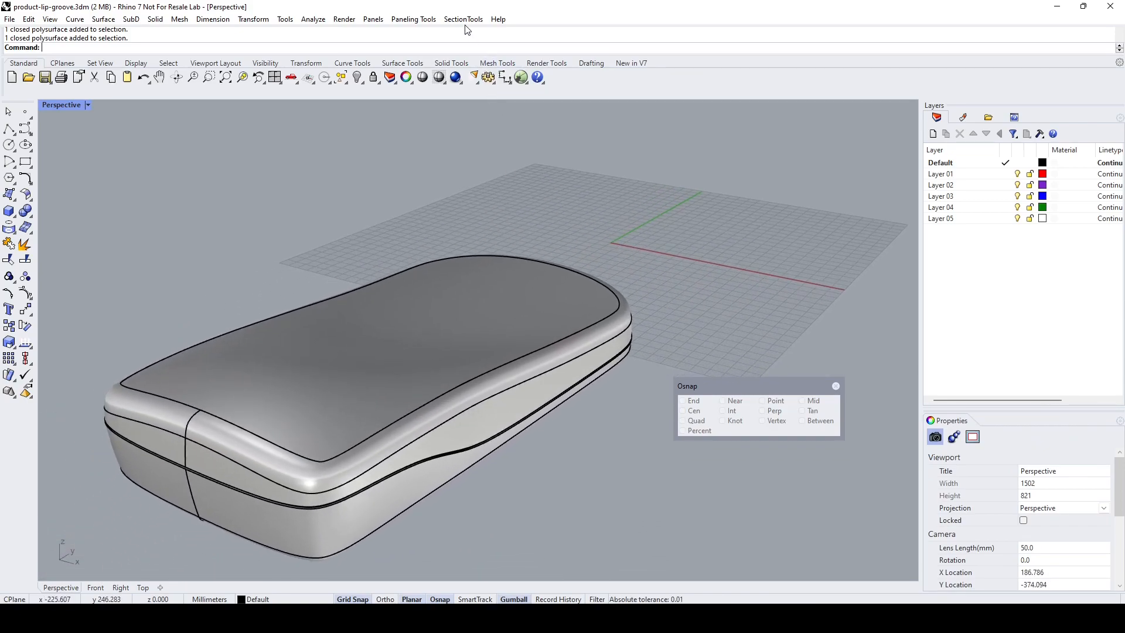
{"action": "left_click", "coordinate": [462, 18]}
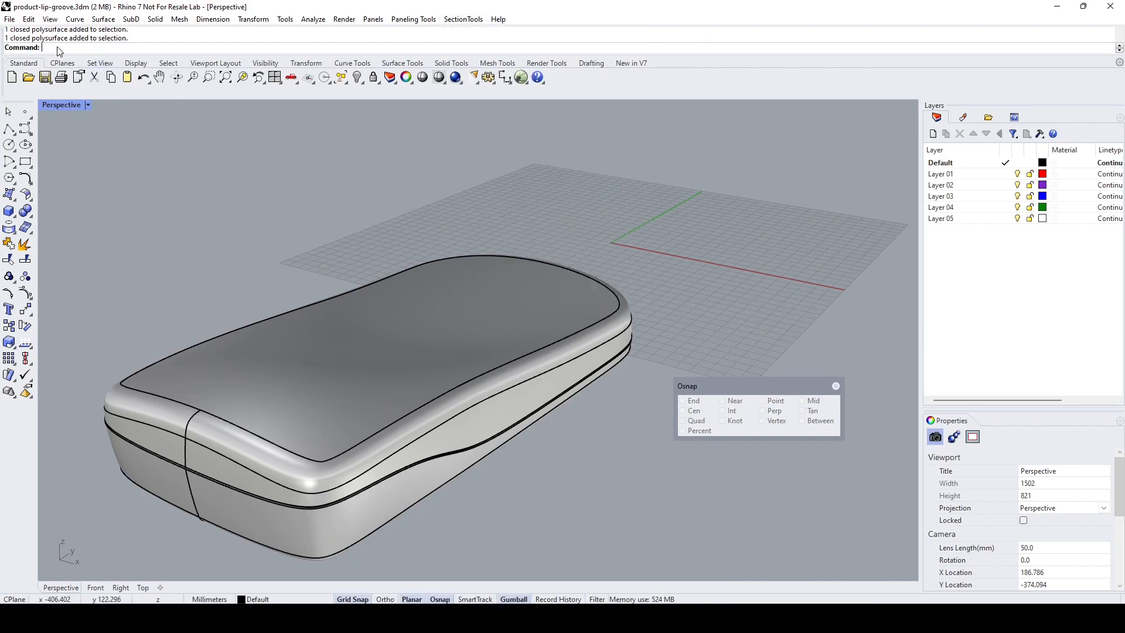
{"action": "type", "text": "PackageManager"}
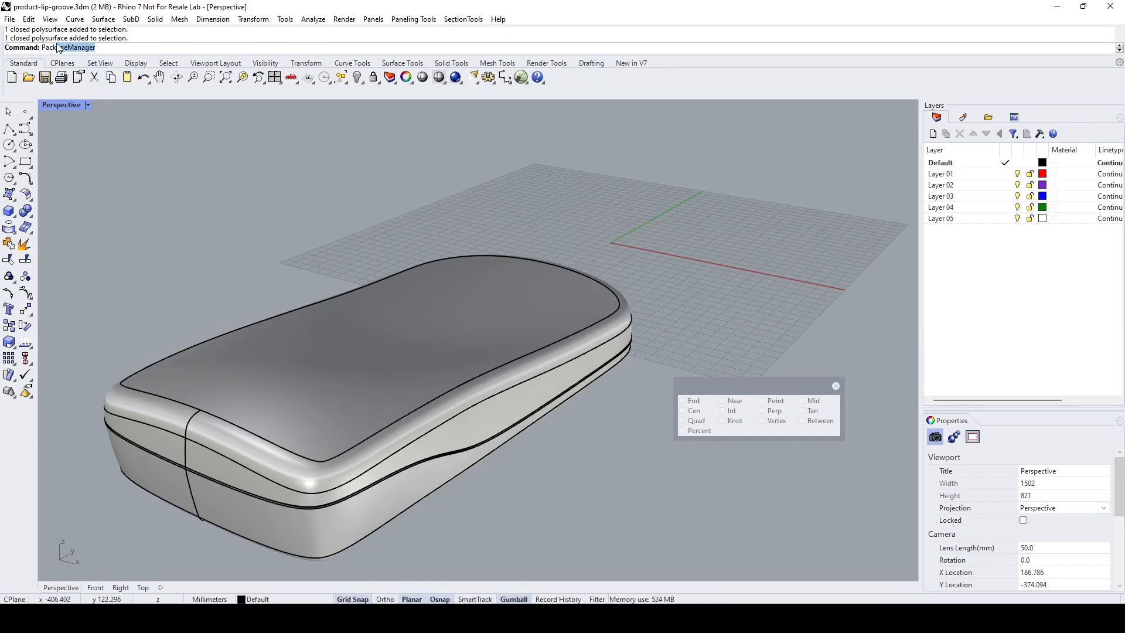
{"action": "key", "text": "Return"}
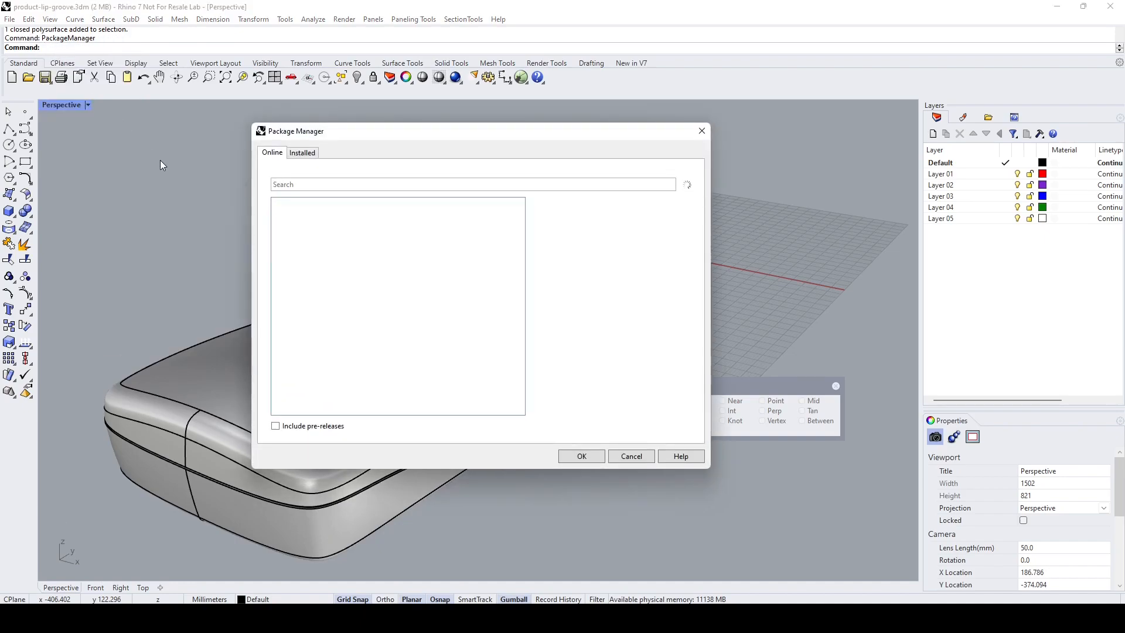
{"action": "left_click", "coordinate": [472, 184]}
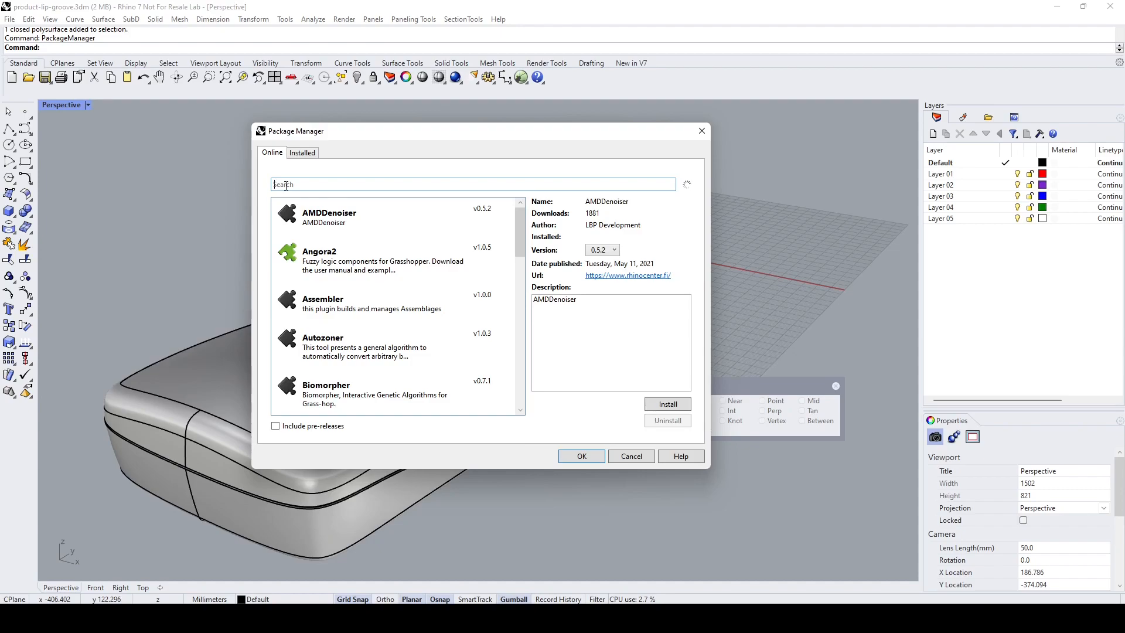
{"action": "type", "text": "sect"}
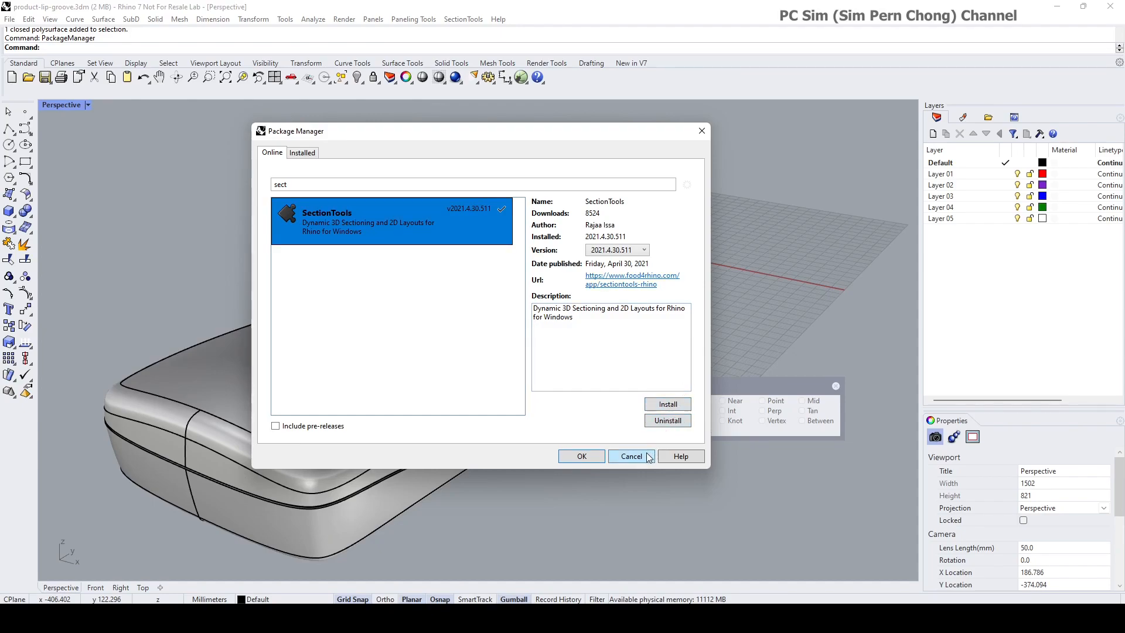
Step: Close the Package Manager without changes, orbit the view and select both solids
{"action": "left_click", "coordinate": [631, 456]}
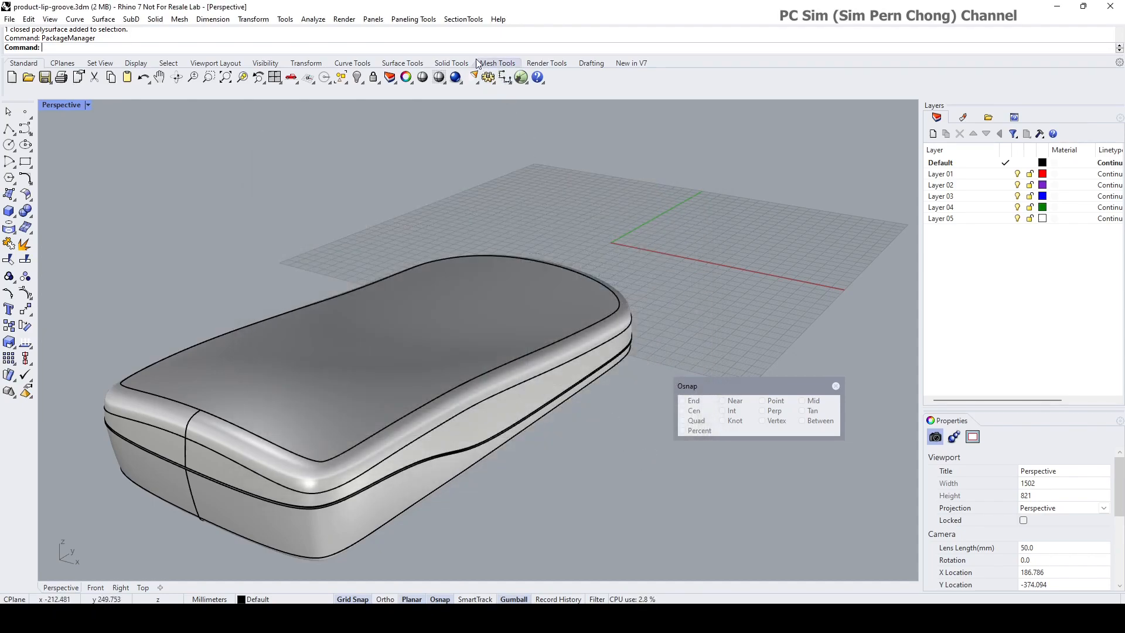
{"action": "mouse_move", "coordinate": [443, 230]}
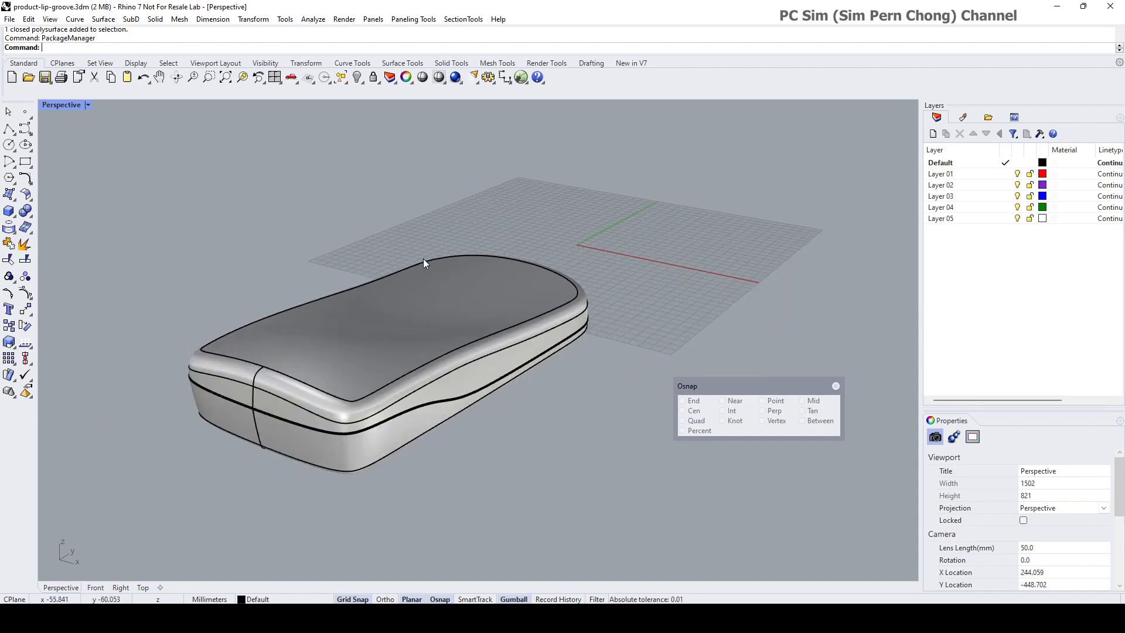
{"action": "left_click_drag", "start_coordinate": [423, 262], "coordinate": [435, 244]}
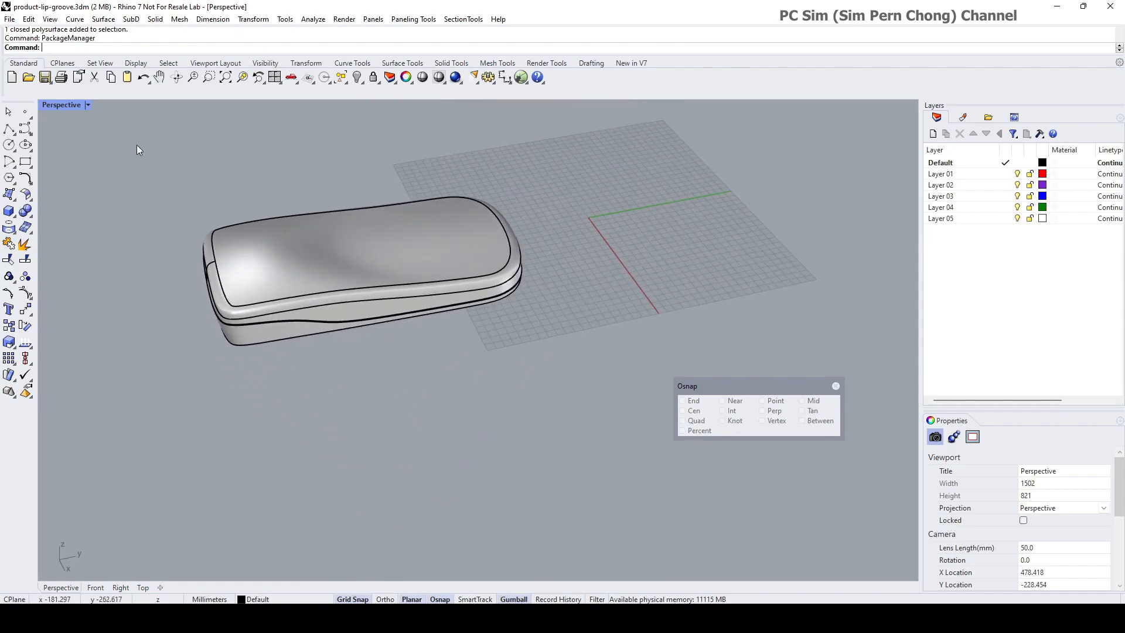
{"action": "left_click", "coordinate": [338, 287]}
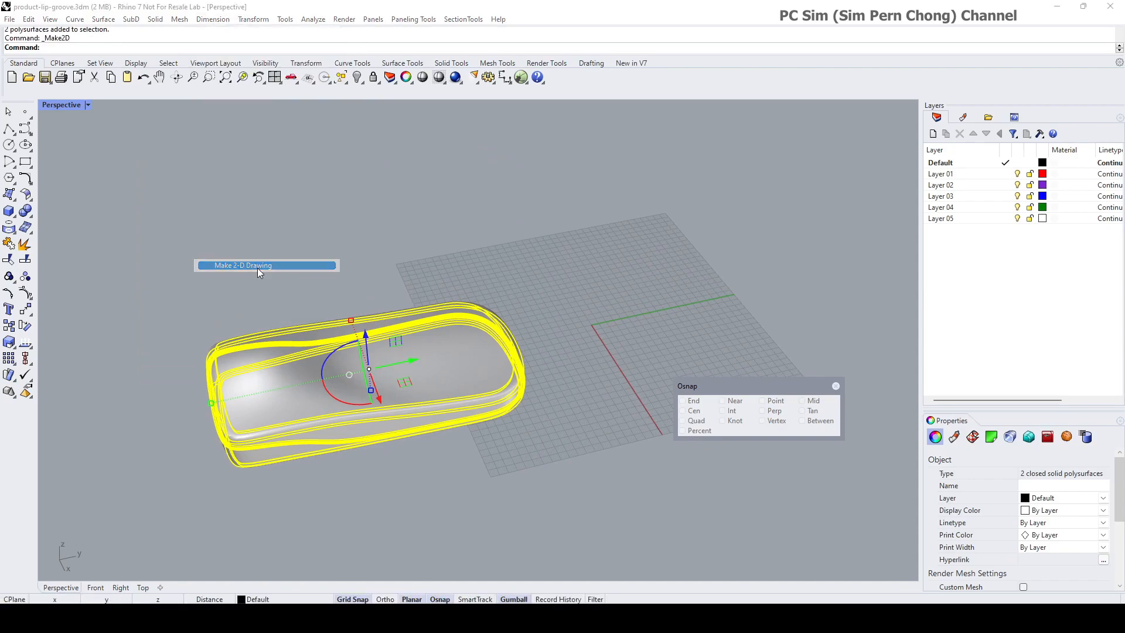
Step: Generate a third-angle Make 2-D drawing of both solids on a new Make2D layer
{"action": "left_click", "coordinate": [241, 265]}
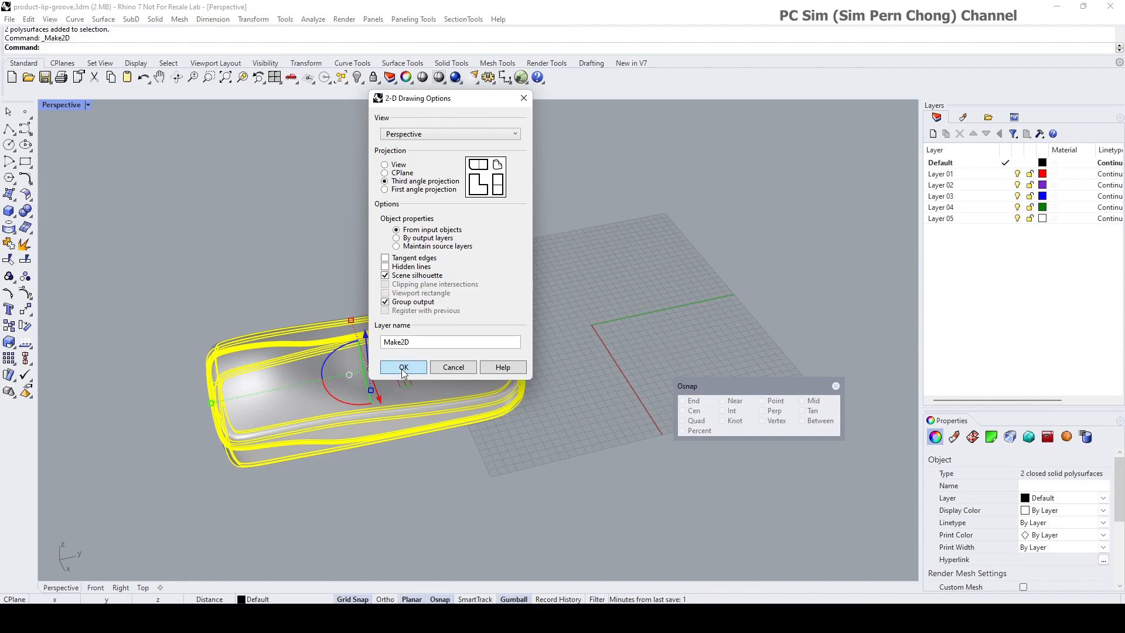
{"action": "left_click", "coordinate": [402, 367]}
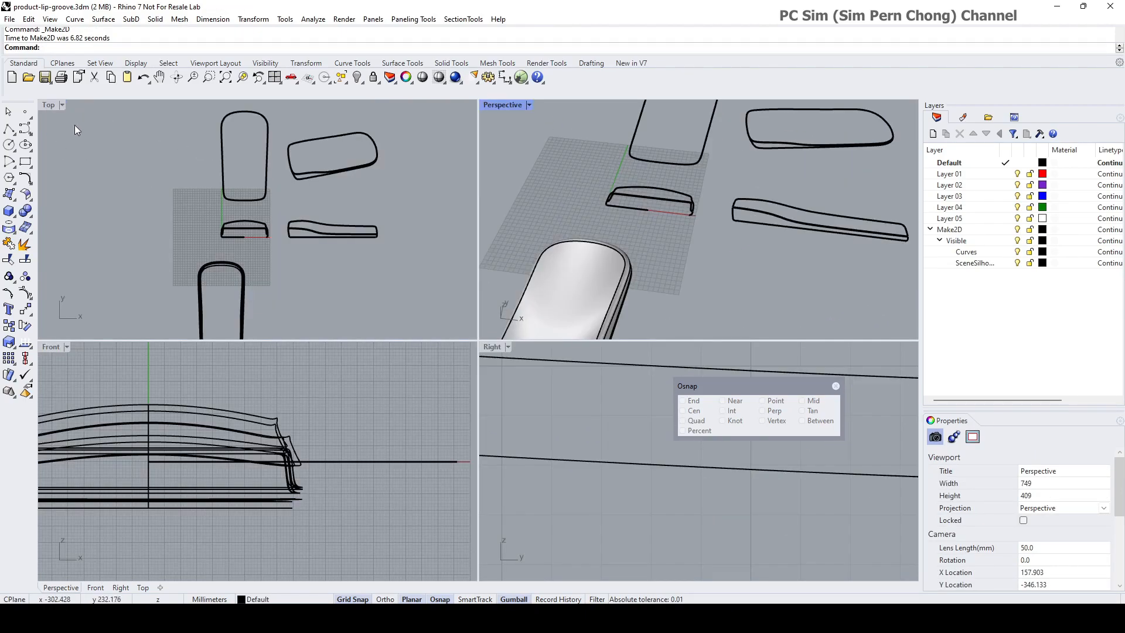
Step: Maximize the Top view, make the Make2D Curves sublayer current, and delete the perspective curves
{"action": "double_click", "coordinate": [48, 104]}
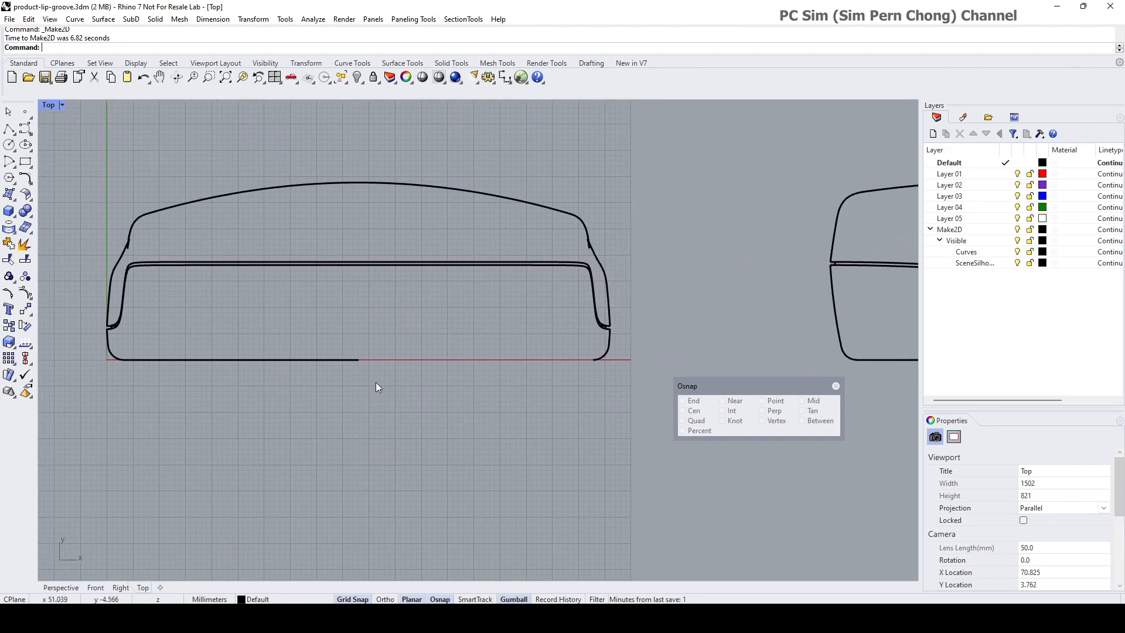
{"action": "mouse_move", "coordinate": [485, 369]}
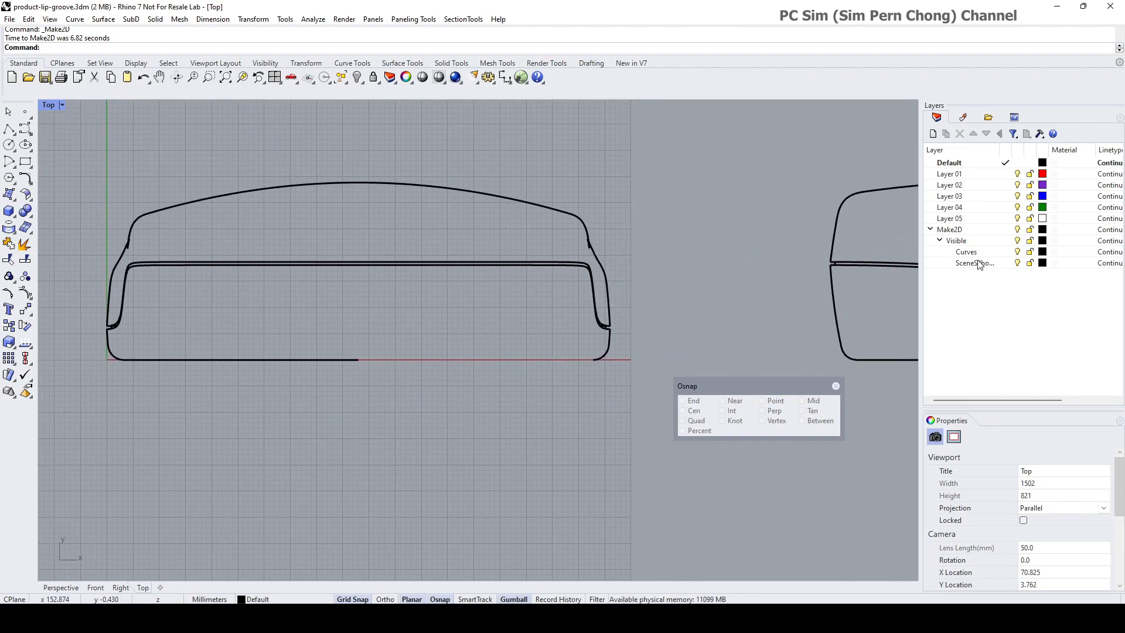
{"action": "left_click", "coordinate": [965, 252]}
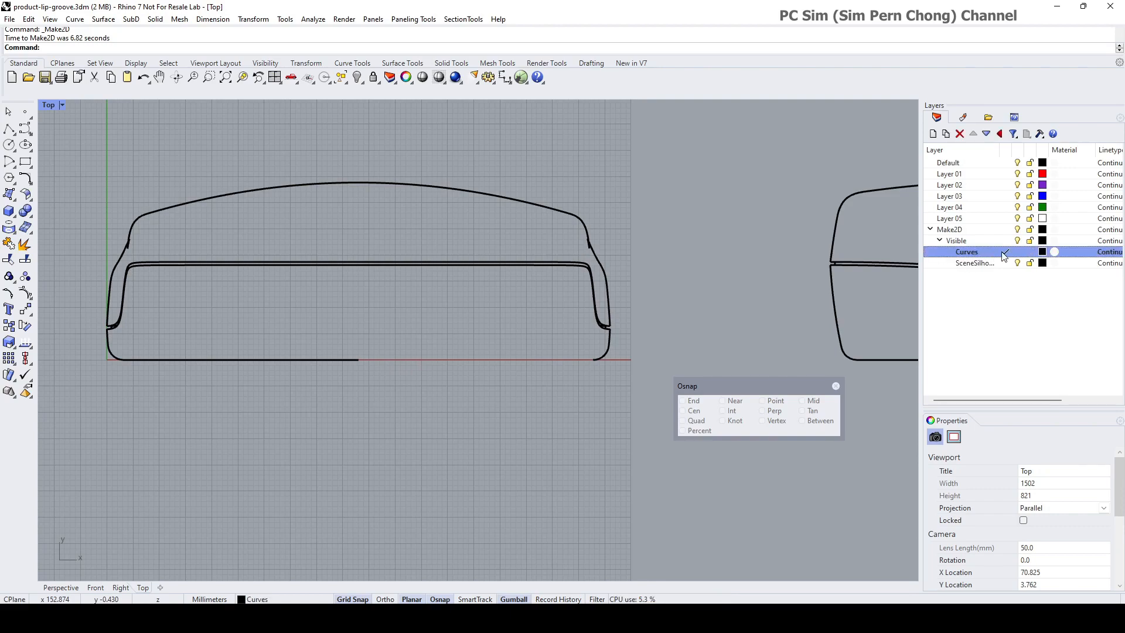
{"action": "left_click", "coordinate": [1005, 252]}
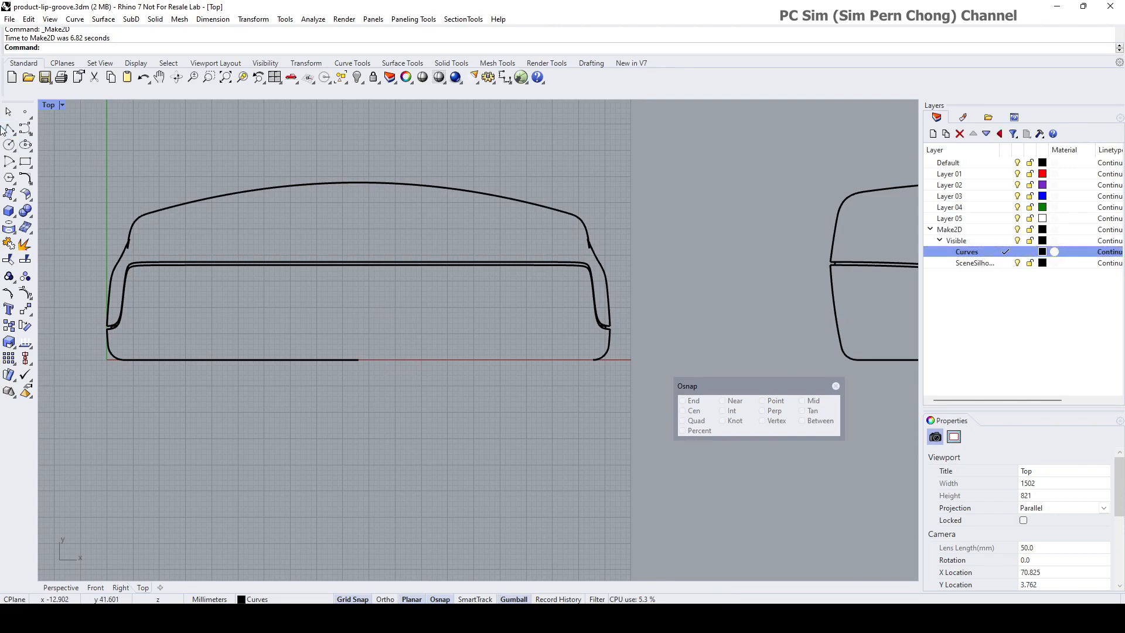
{"action": "left_click", "coordinate": [358, 359]}
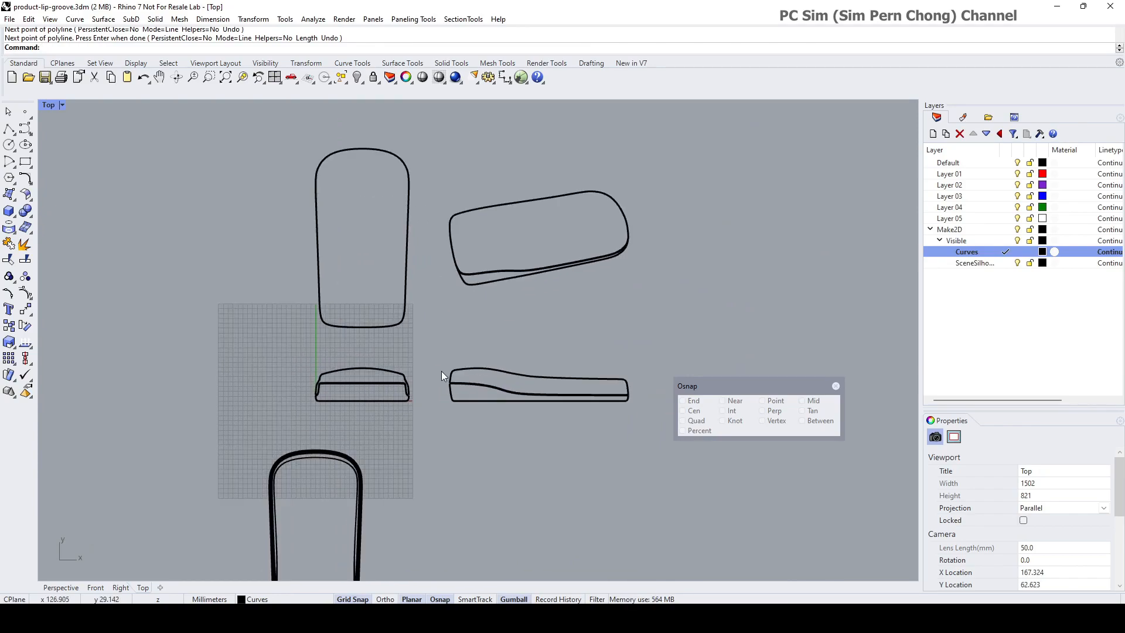
{"action": "left_click", "coordinate": [537, 234]}
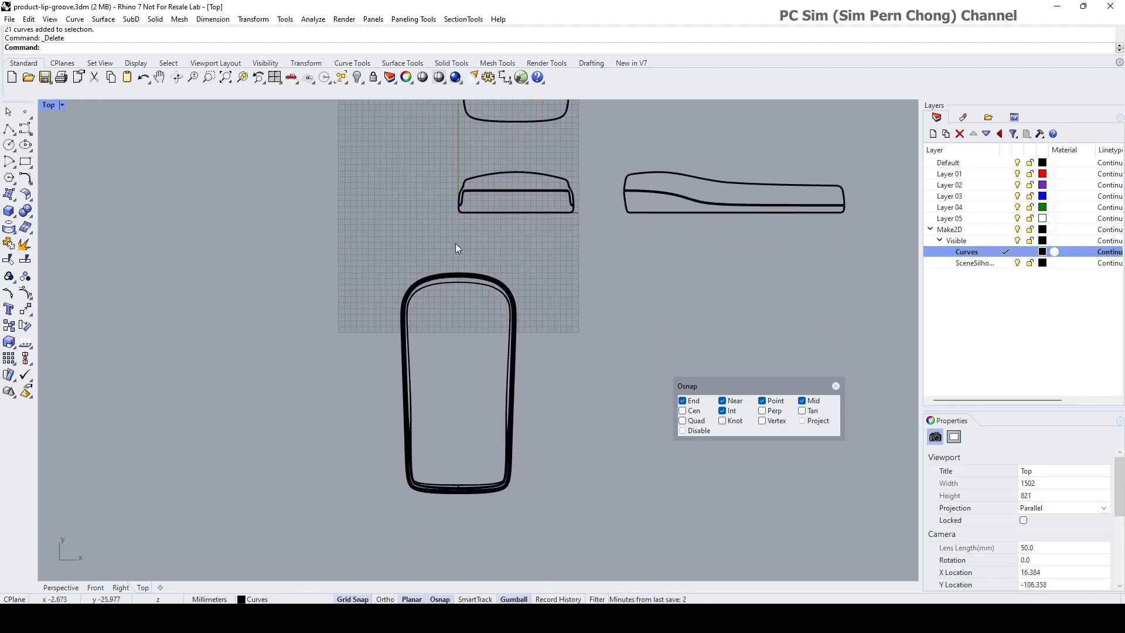
{"action": "mouse_move", "coordinate": [451, 488]}
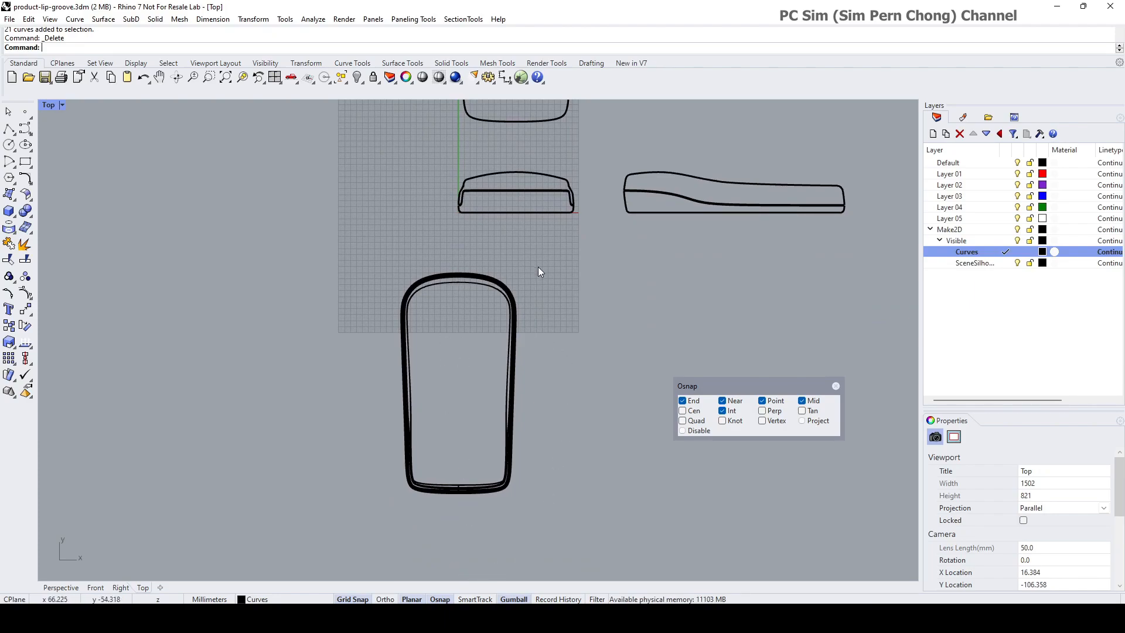
Step: Start a dynamic SectionTools section of the model with a vertical cut direction
{"action": "left_click", "coordinate": [463, 19]}
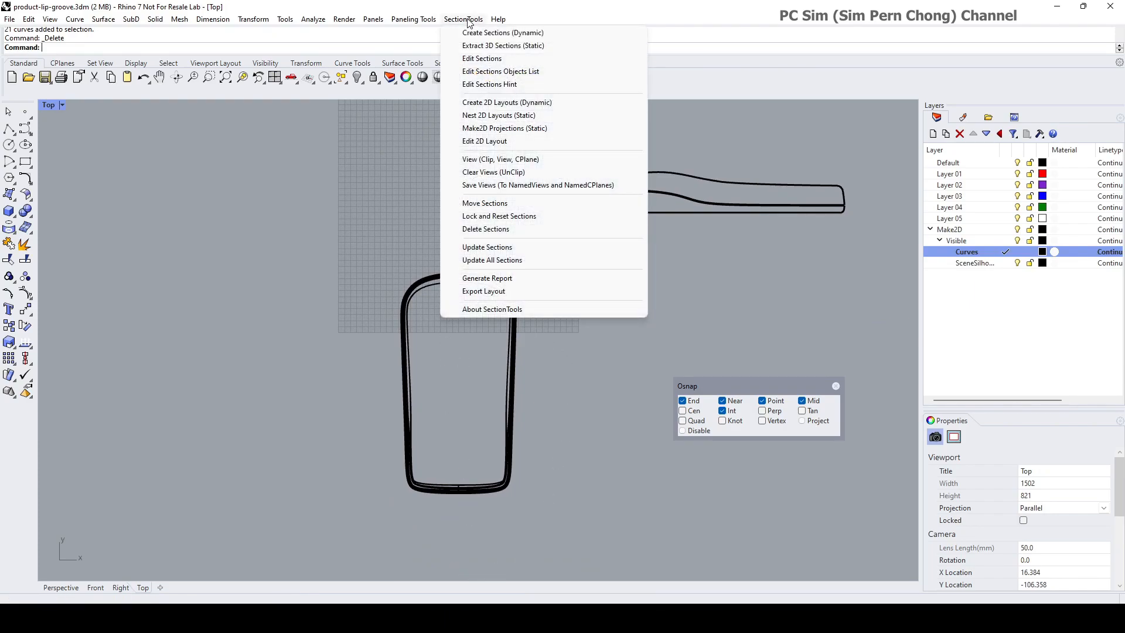
{"action": "mouse_move", "coordinate": [502, 32]}
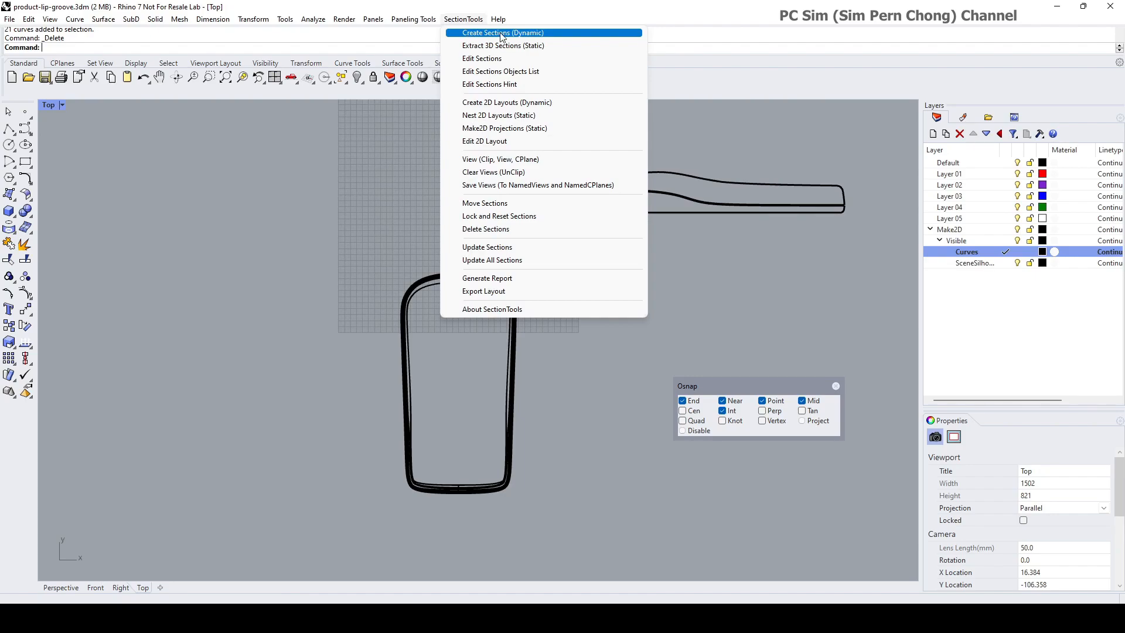
{"action": "left_click", "coordinate": [502, 32]}
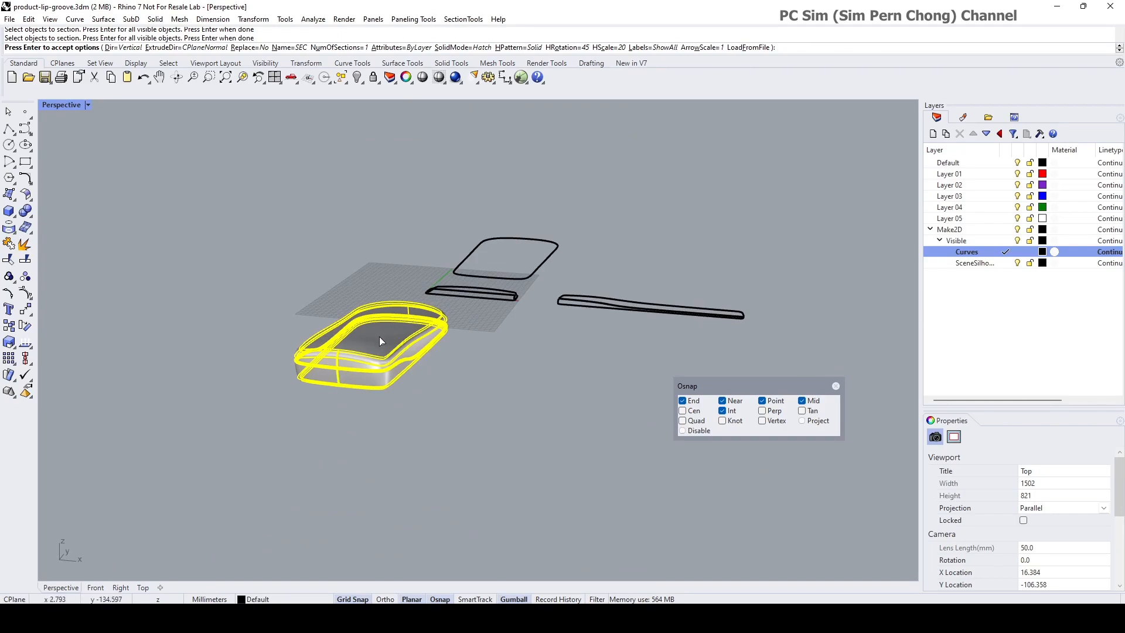
{"action": "mouse_move", "coordinate": [361, 438]}
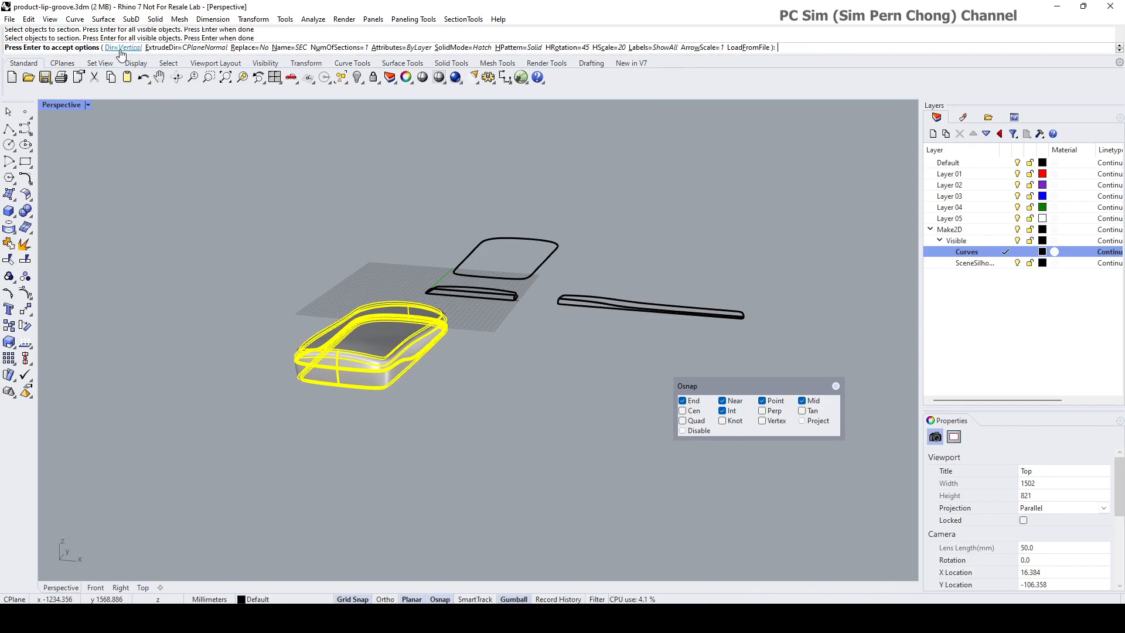
{"action": "left_click", "coordinate": [121, 47]}
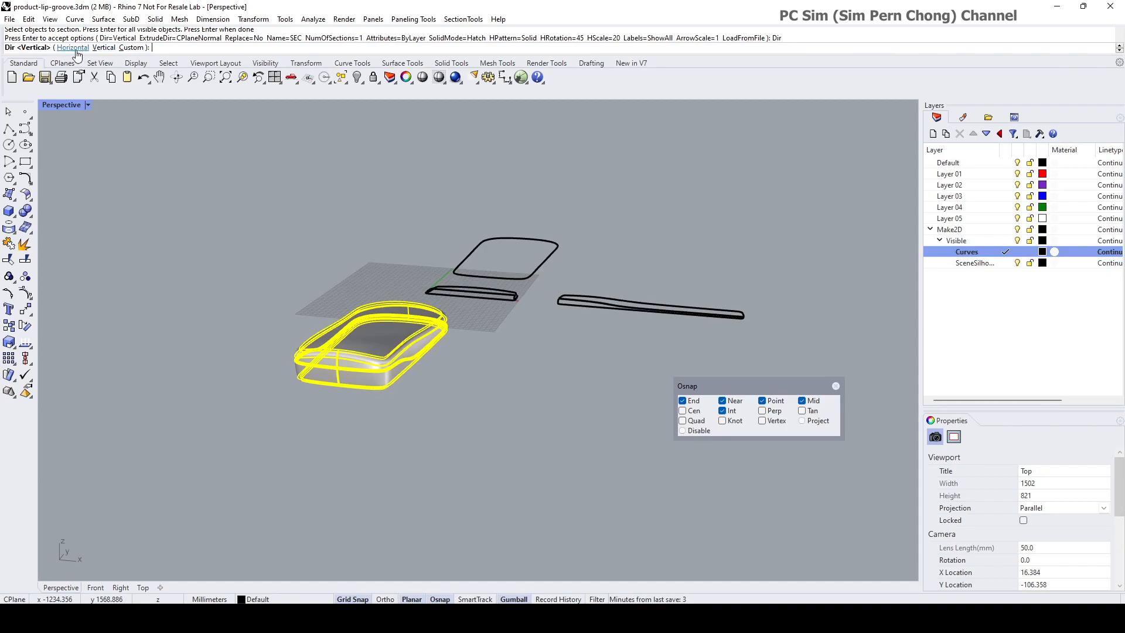
{"action": "mouse_move", "coordinate": [131, 48]}
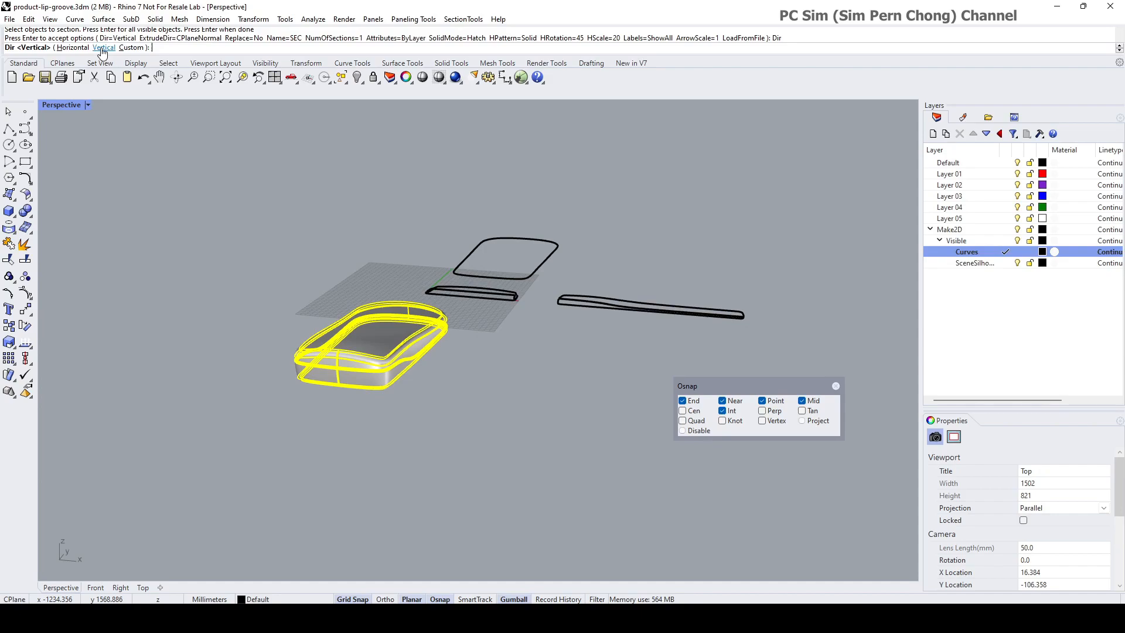
{"action": "left_click", "coordinate": [105, 48]}
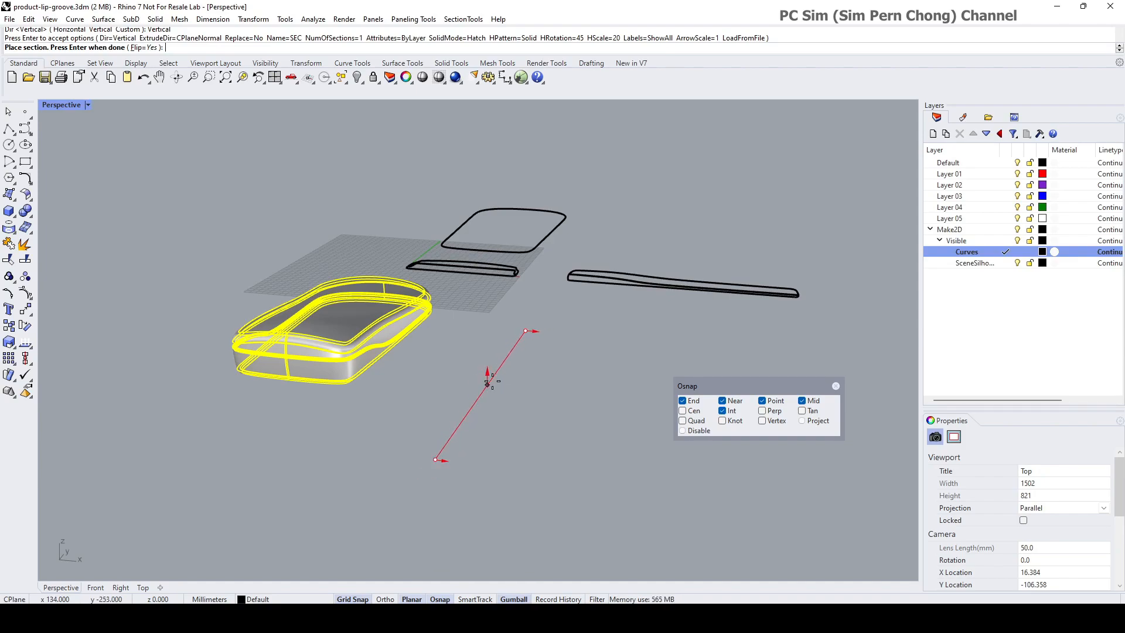
{"action": "mouse_move", "coordinate": [549, 399]}
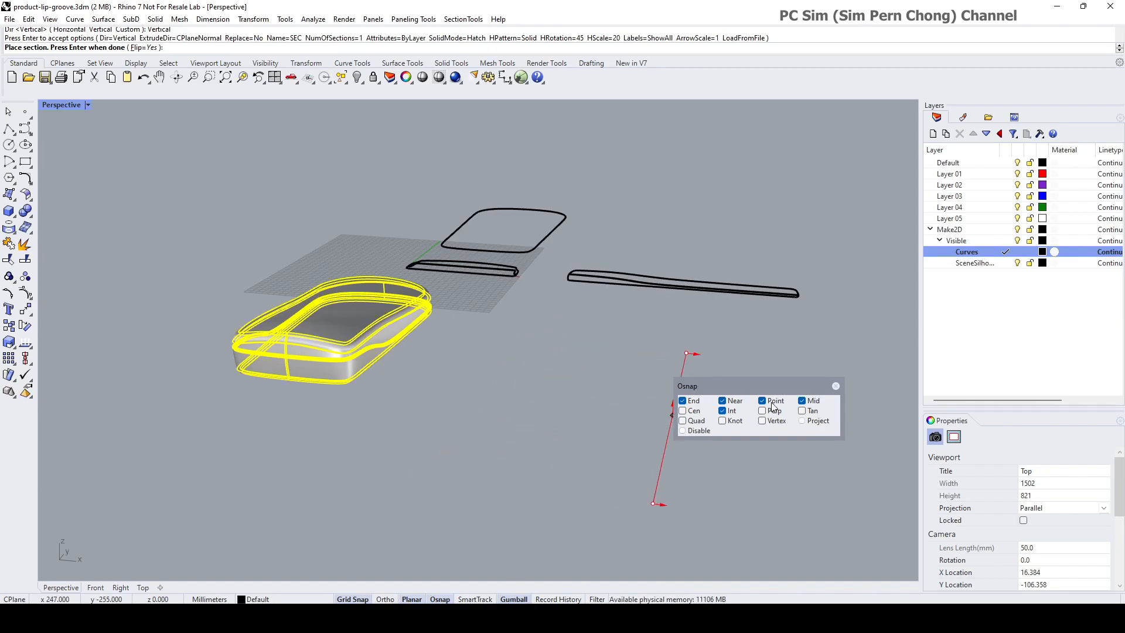
{"action": "mouse_move", "coordinate": [493, 388]}
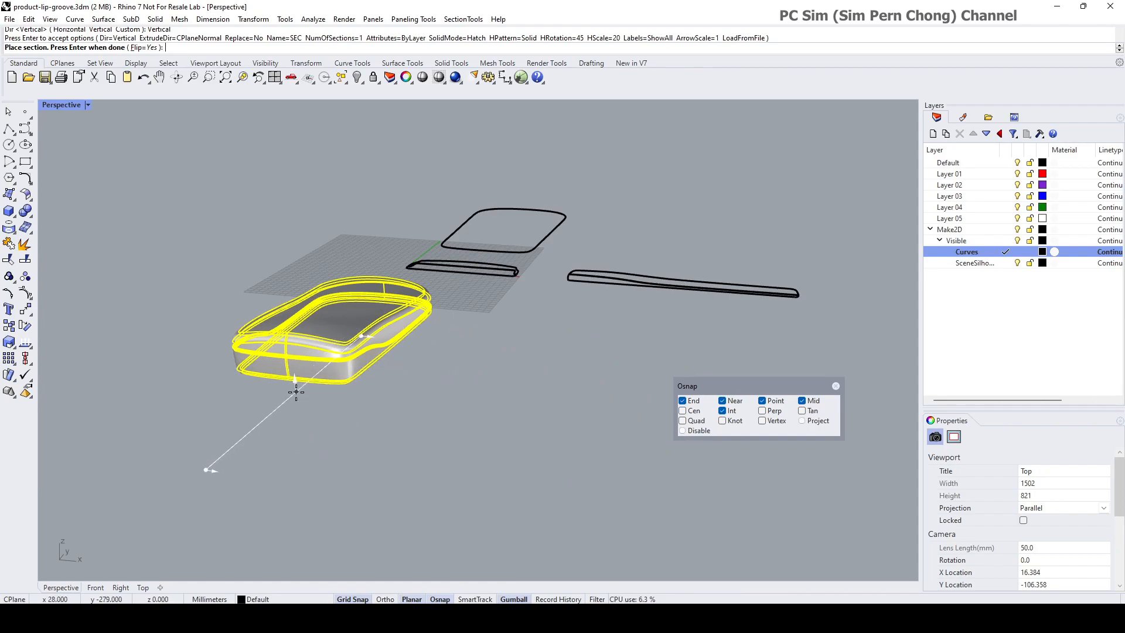
{"action": "mouse_move", "coordinate": [294, 376]}
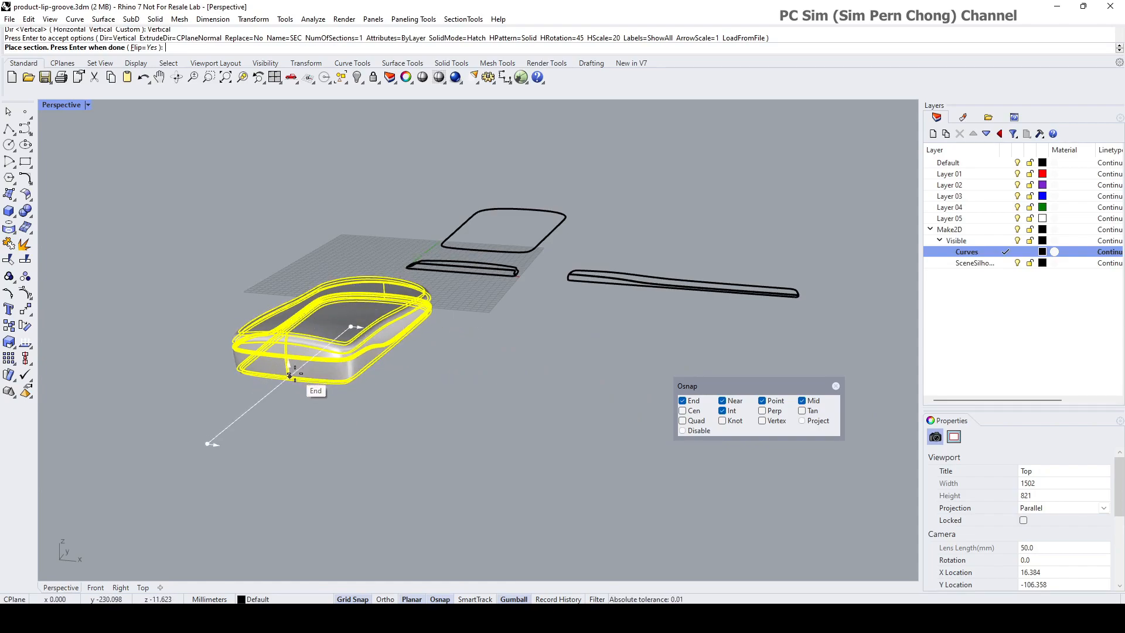
{"action": "mouse_move", "coordinate": [288, 380]}
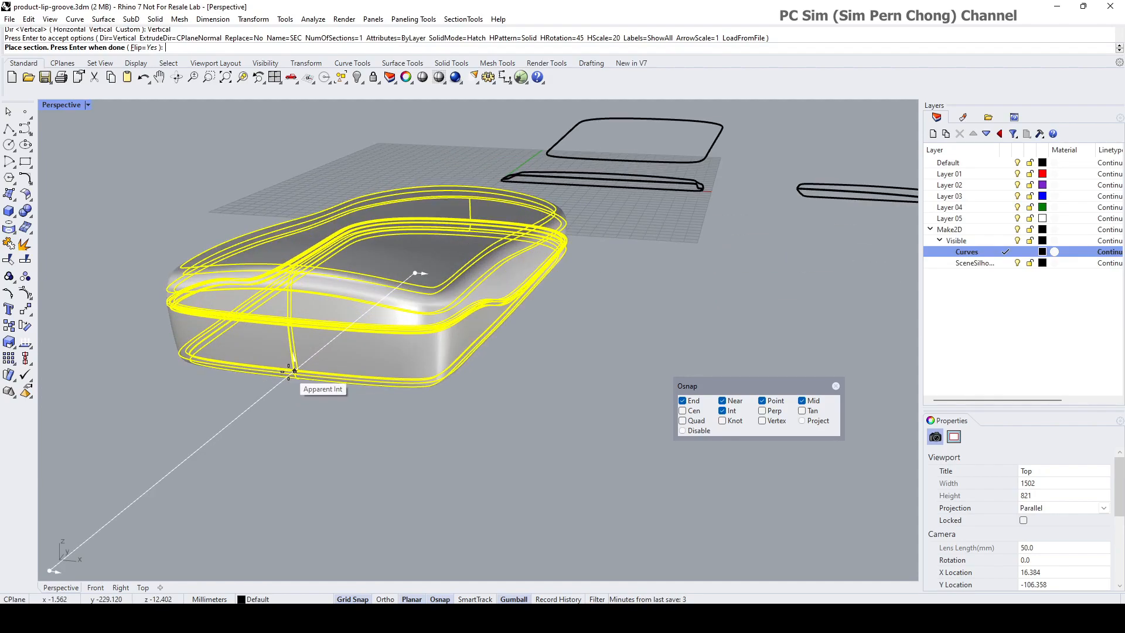
{"action": "mouse_move", "coordinate": [296, 377]}
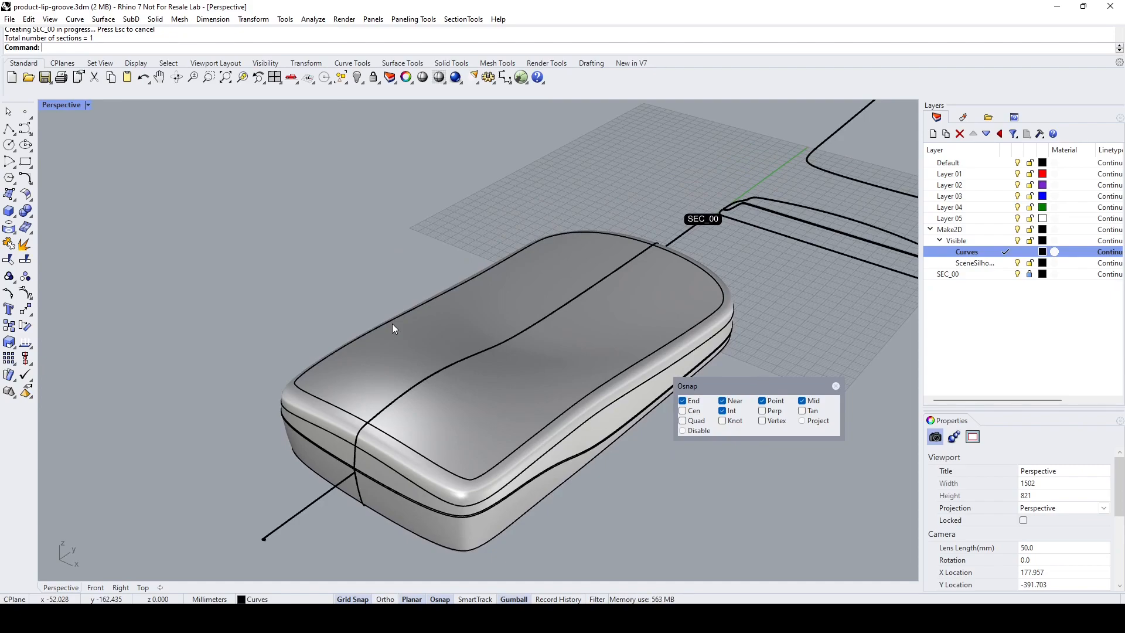
{"action": "mouse_move", "coordinate": [491, 159]}
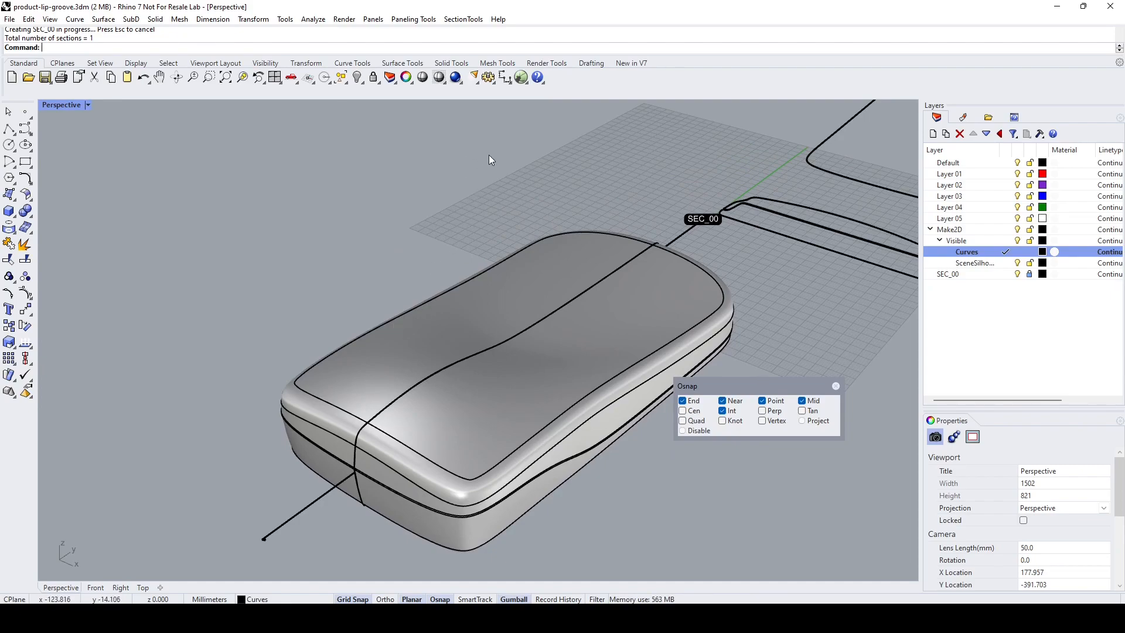
Step: Launch SectionTools' static Make2D Projections command for section SEC_00
{"action": "left_click", "coordinate": [463, 19]}
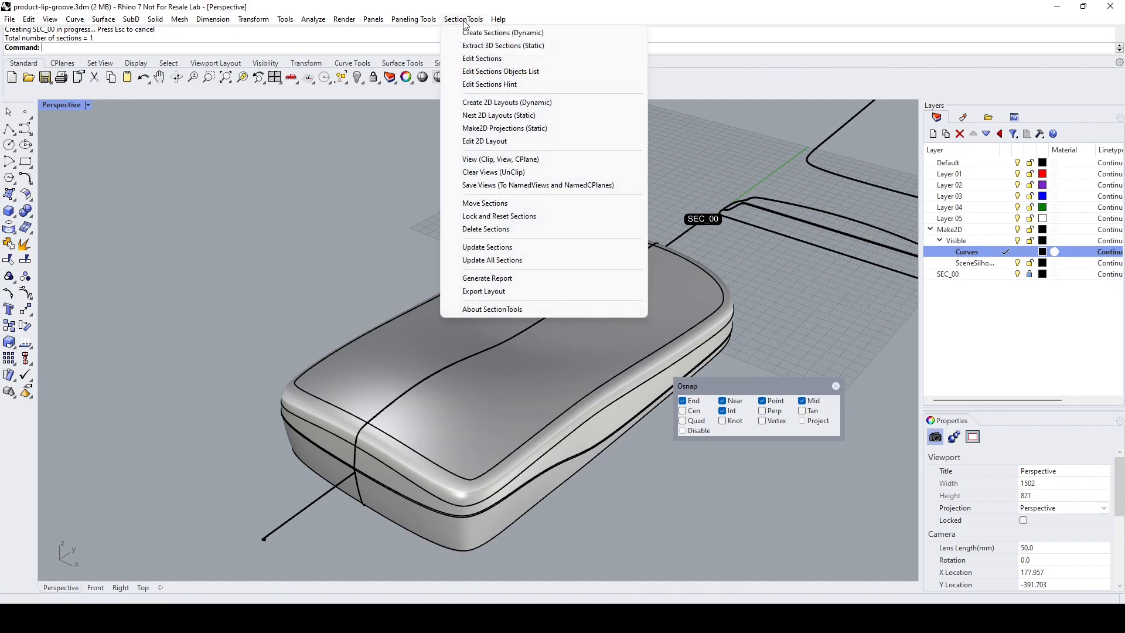
{"action": "mouse_move", "coordinate": [505, 128]}
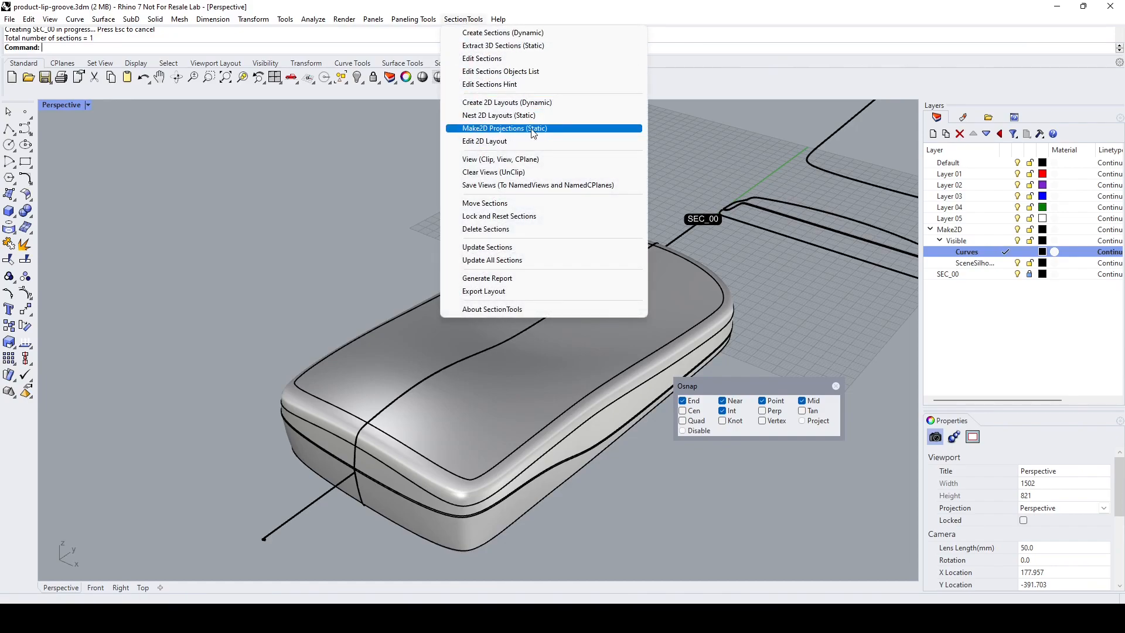
{"action": "left_click", "coordinate": [504, 128]}
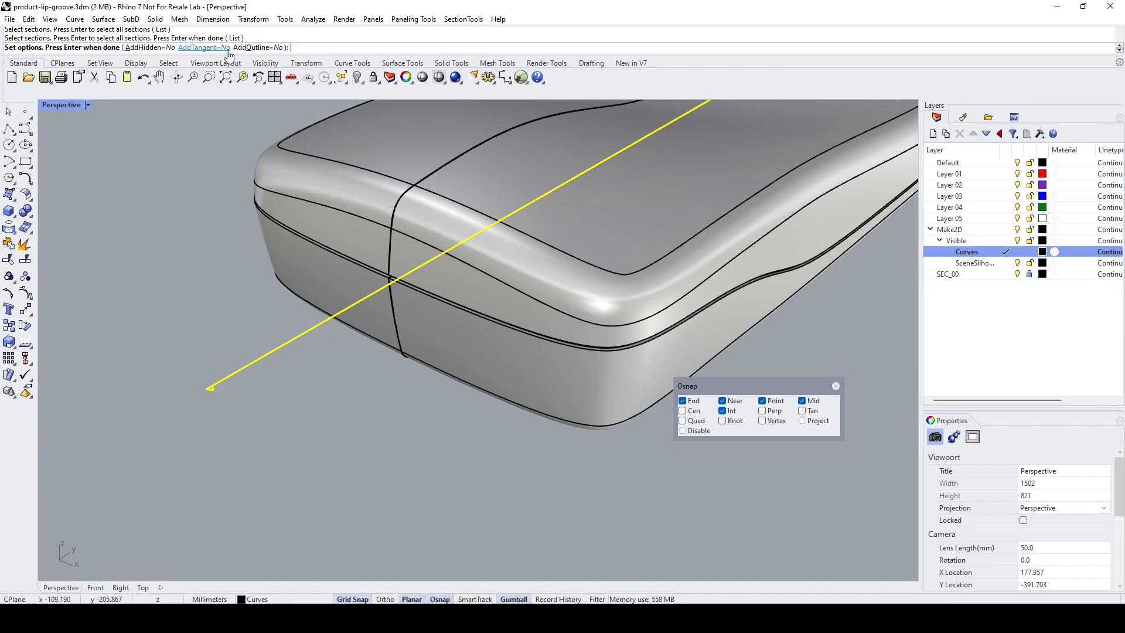
{"action": "mouse_move", "coordinate": [271, 53]}
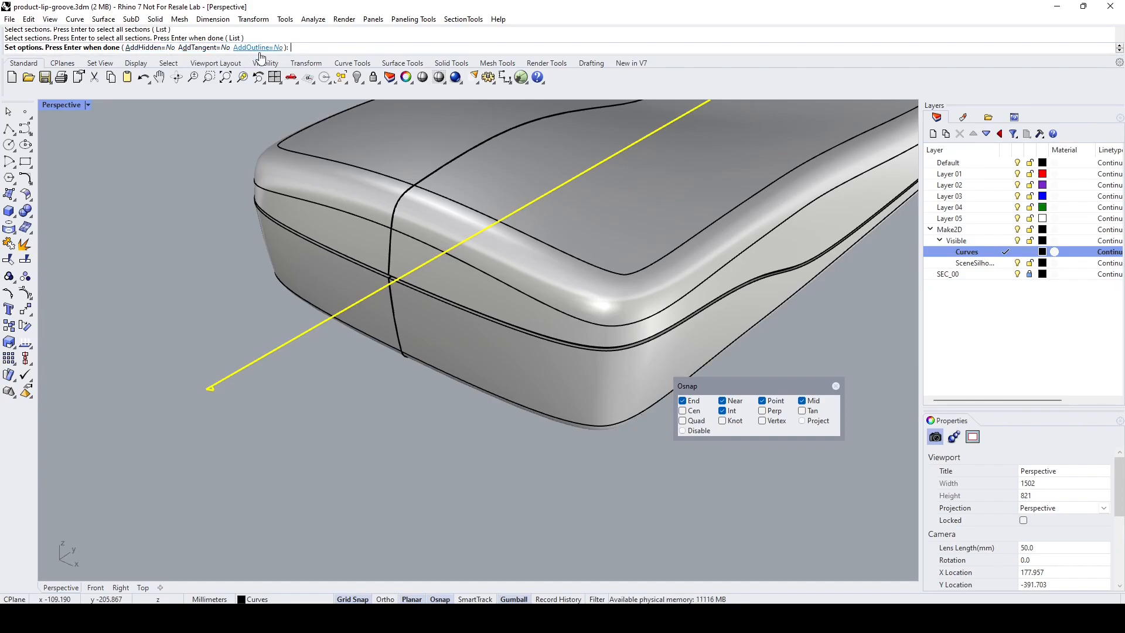
{"action": "mouse_move", "coordinate": [155, 278]}
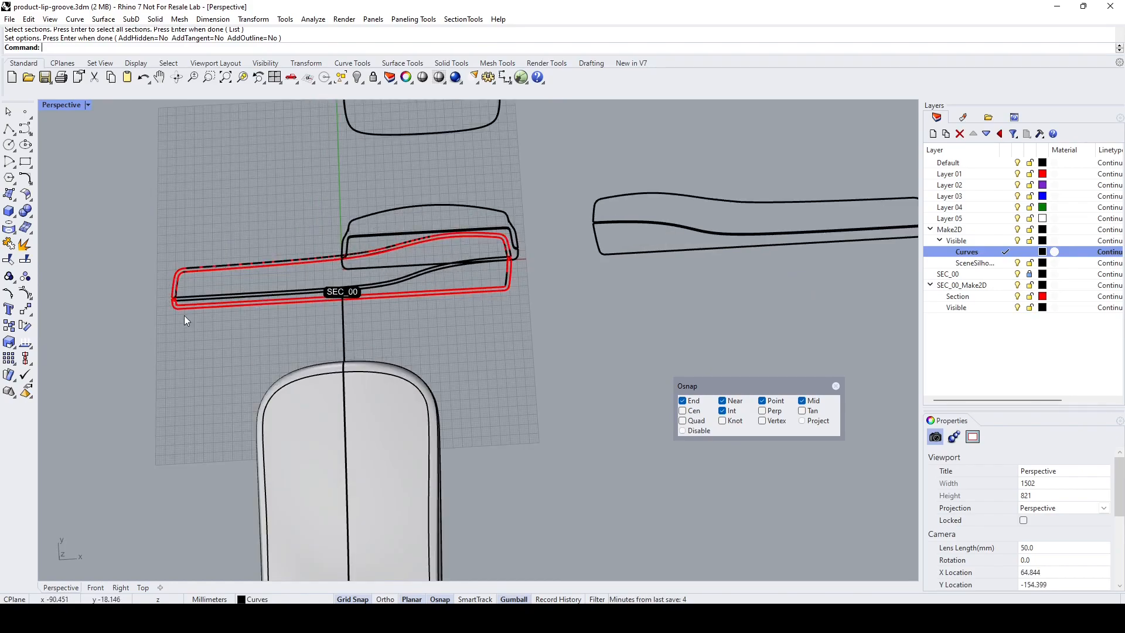
{"action": "mouse_move", "coordinate": [362, 351]}
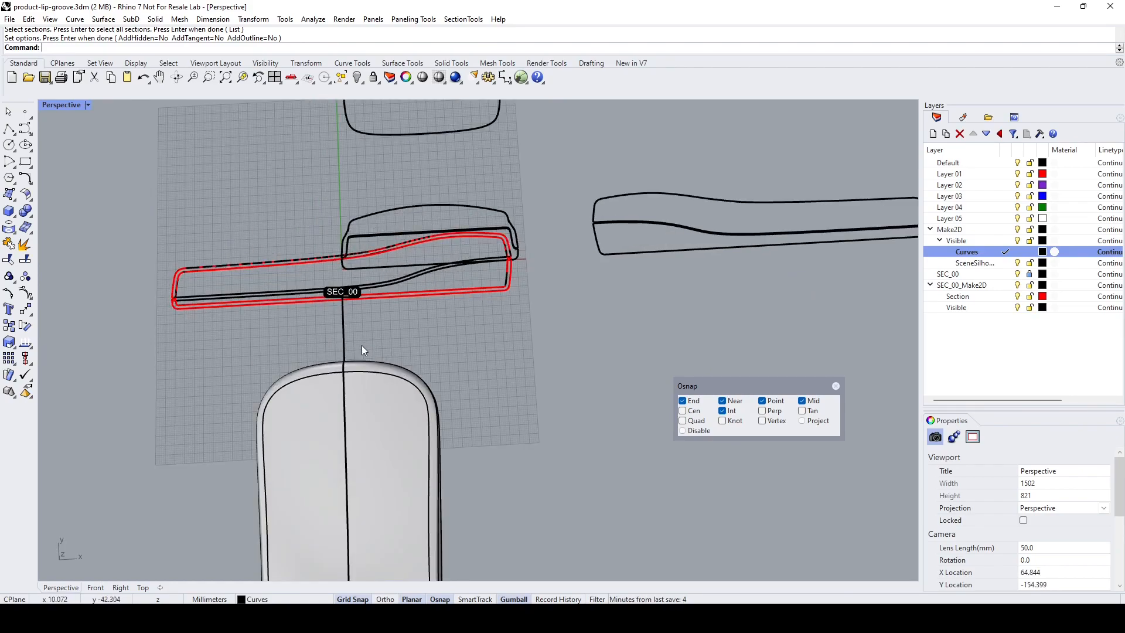
{"action": "mouse_move", "coordinate": [111, 143]}
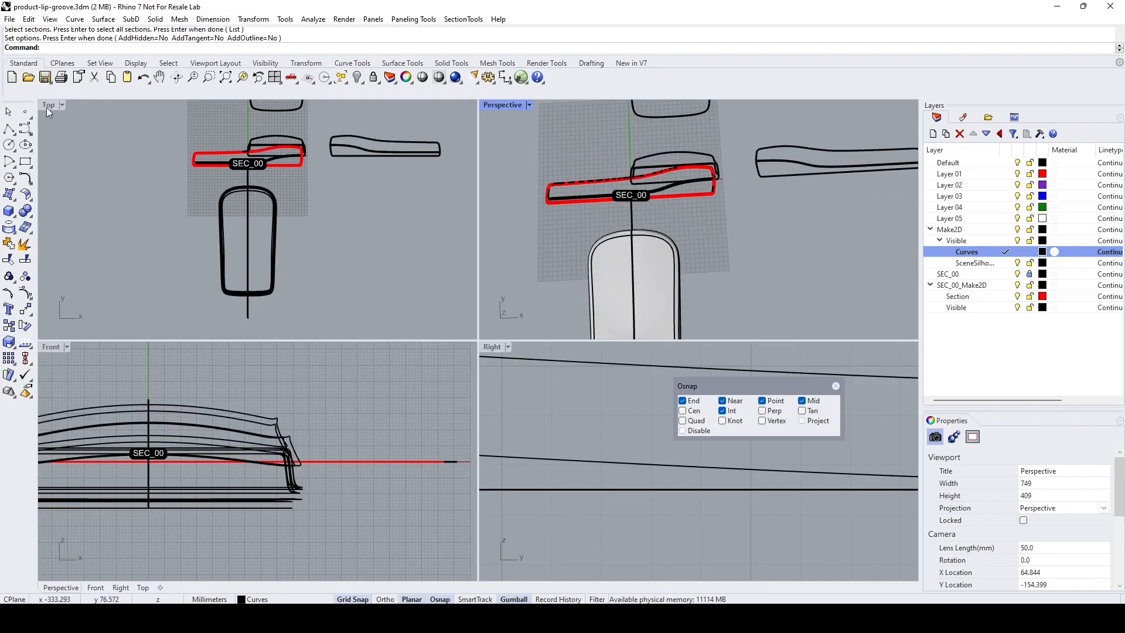
Step: Maximize the Top view and select all curves on the SEC_00_Make2D Section and Visible layers
{"action": "double_click", "coordinate": [48, 105]}
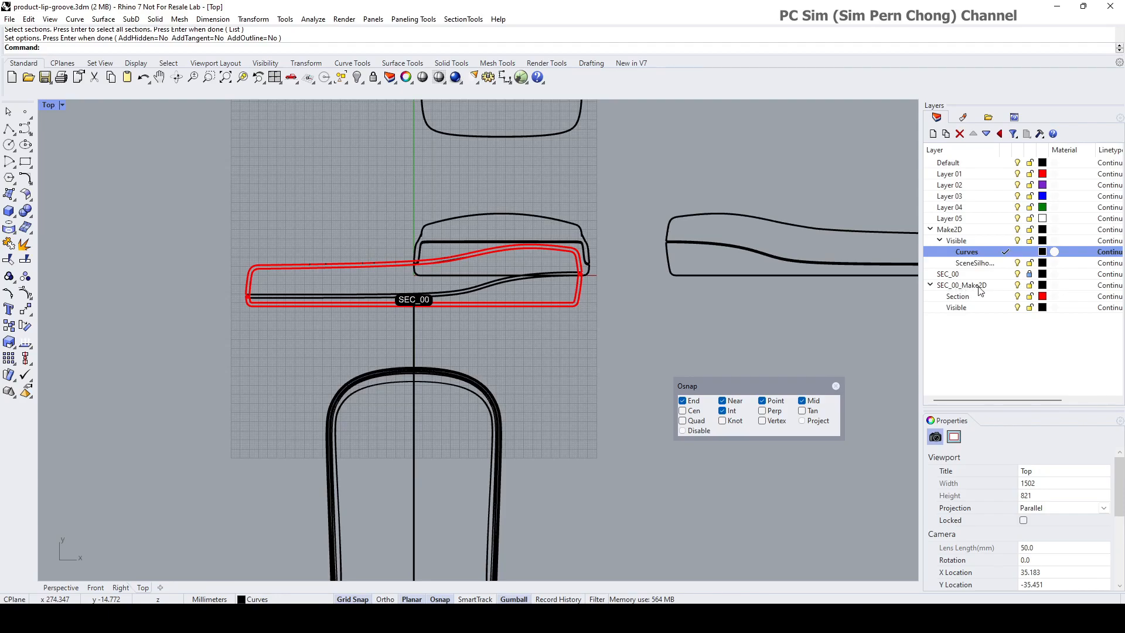
{"action": "mouse_move", "coordinate": [1012, 300]}
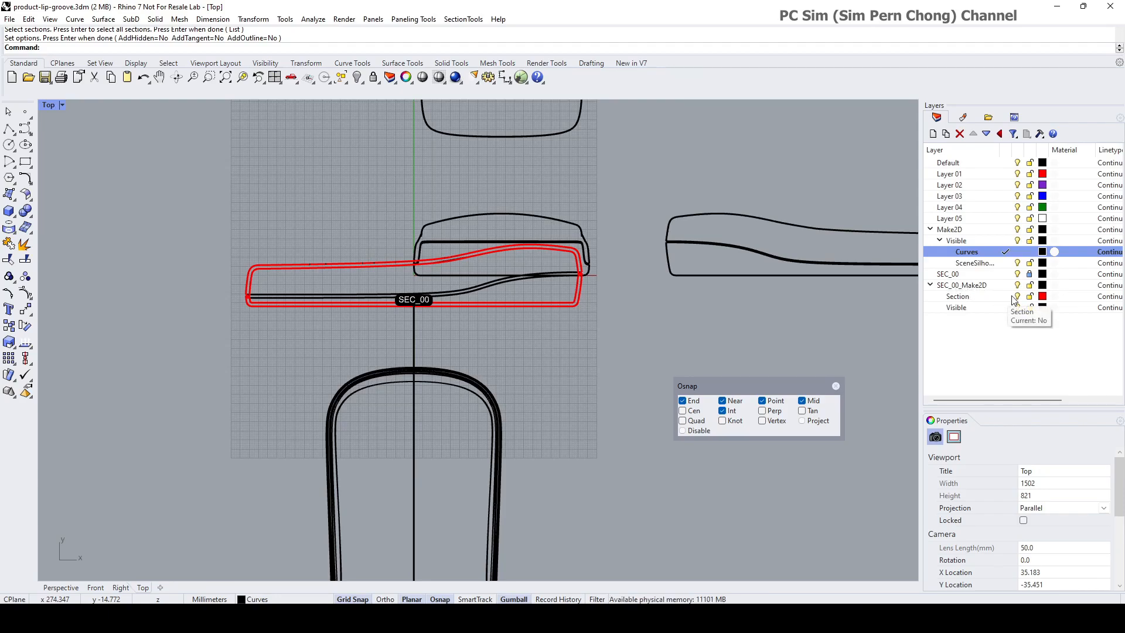
{"action": "right_click", "coordinate": [958, 297]}
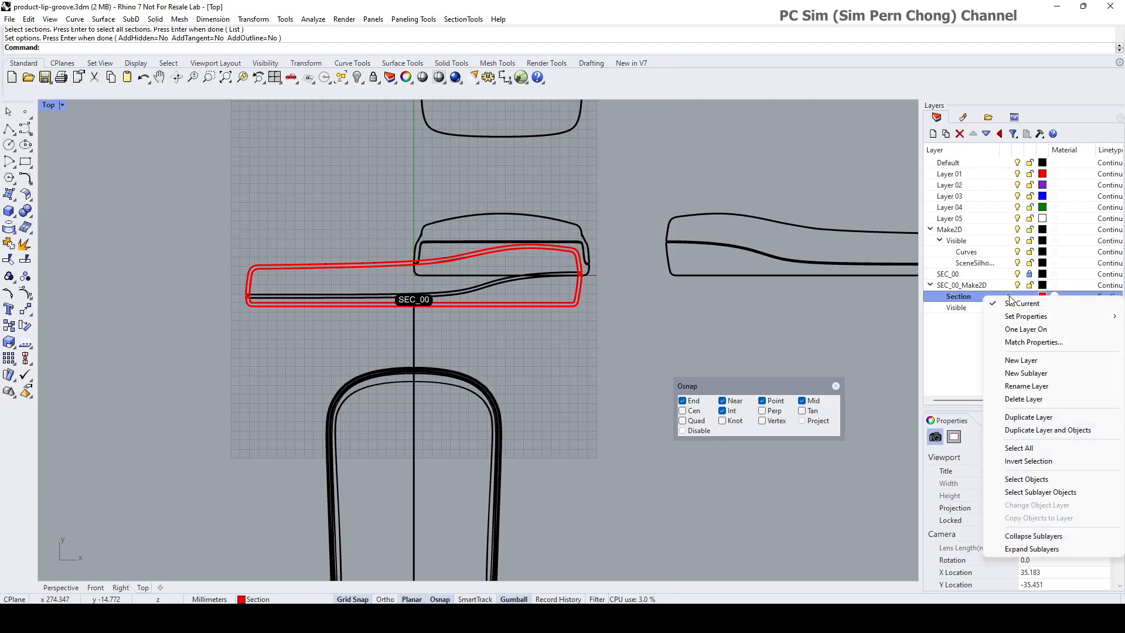
{"action": "left_click", "coordinate": [1027, 479]}
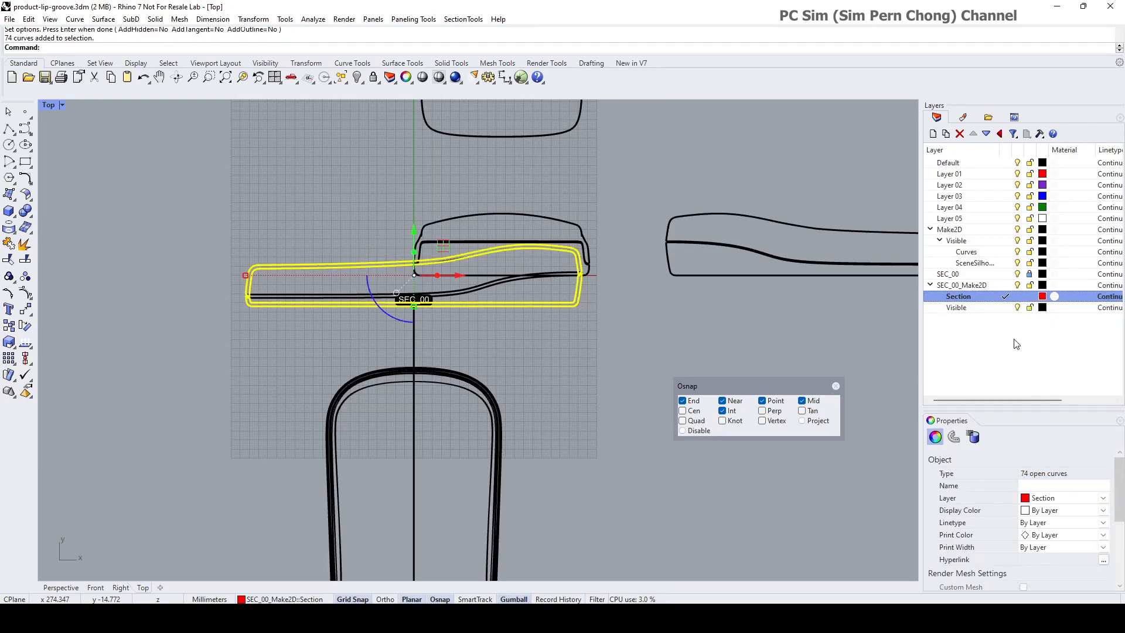
{"action": "right_click", "coordinate": [957, 296]}
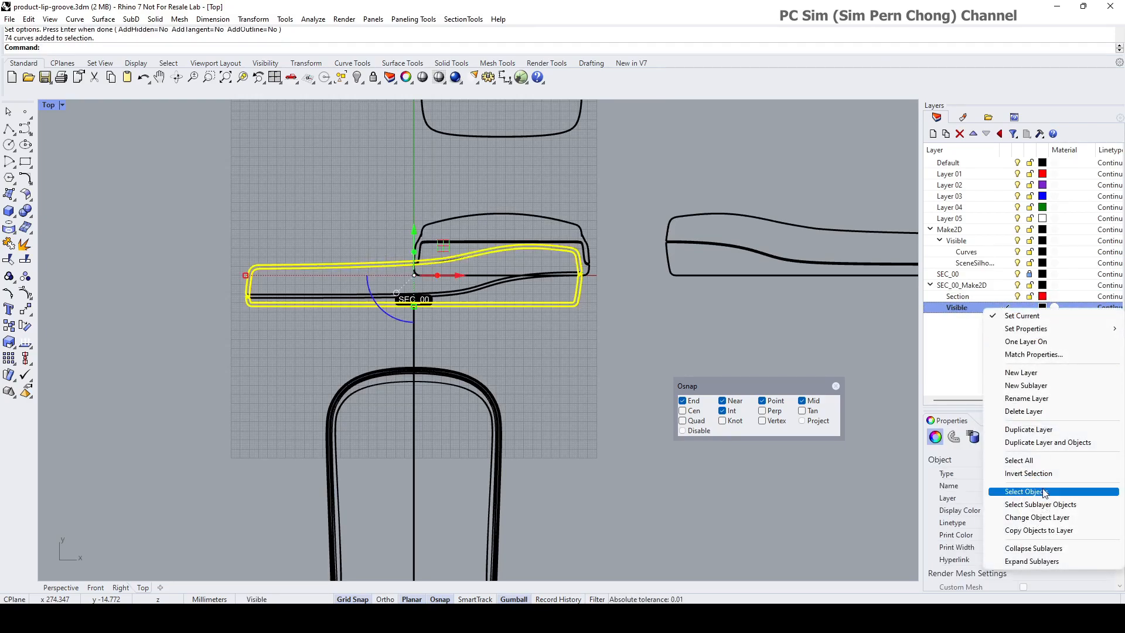
{"action": "left_click", "coordinate": [1025, 491]}
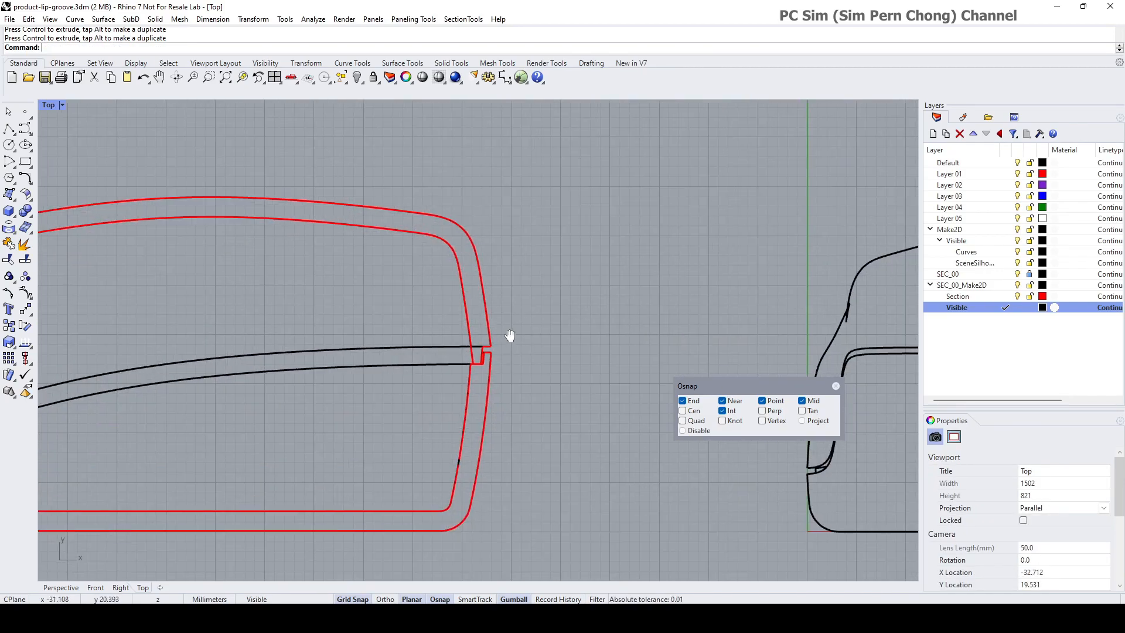
{"action": "left_click", "coordinate": [486, 357]}
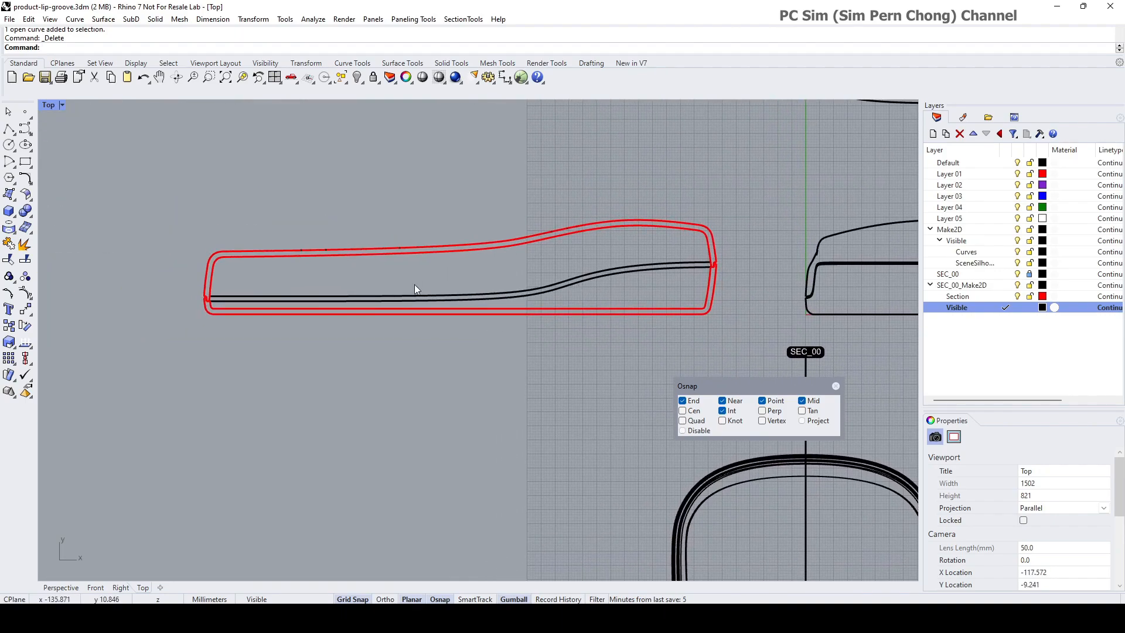
{"action": "mouse_move", "coordinate": [588, 262]}
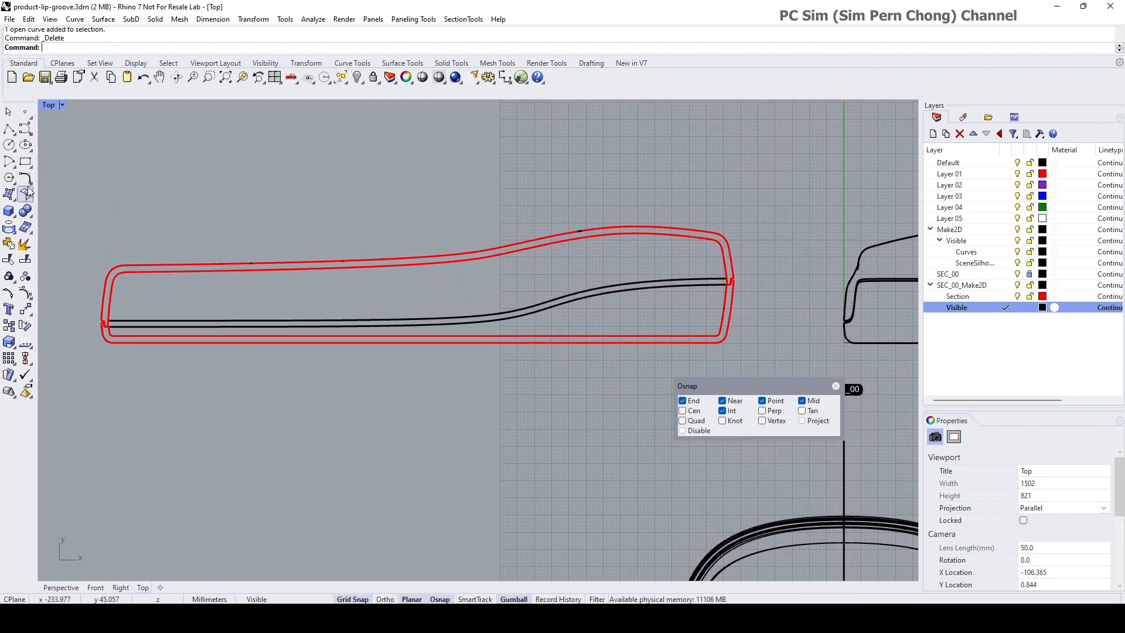
Step: Open the Curve Tools flyout on the left toolbar
{"action": "left_click", "coordinate": [10, 176]}
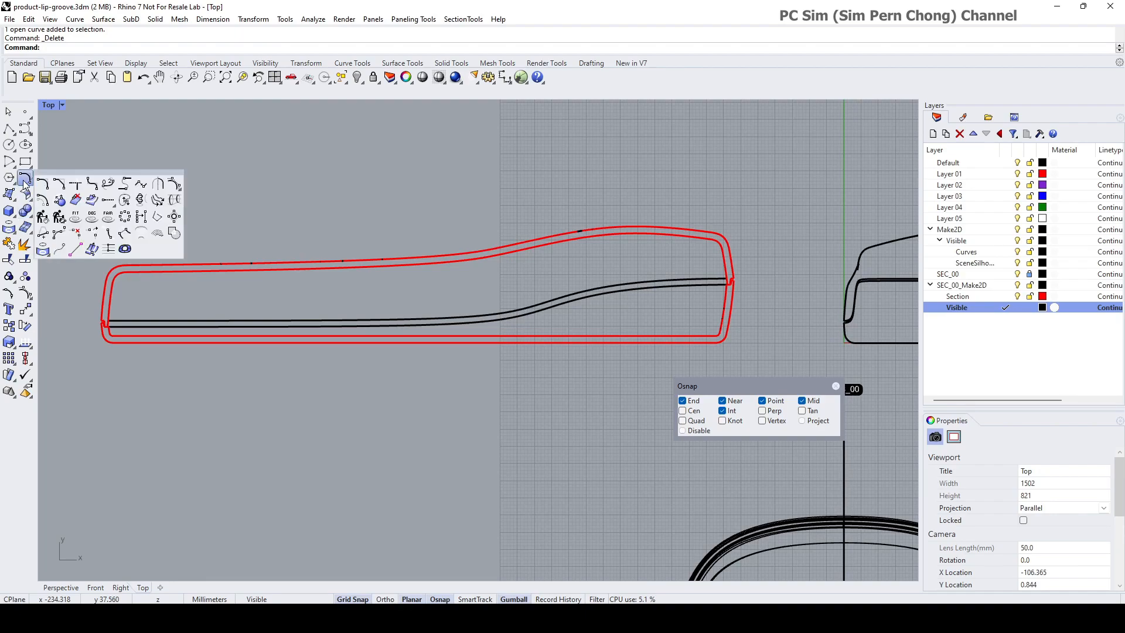
Step: Run Curve Boolean from the torn-off Curve Tools palette on the overlapping section outlines
{"action": "left_click", "coordinate": [24, 177]}
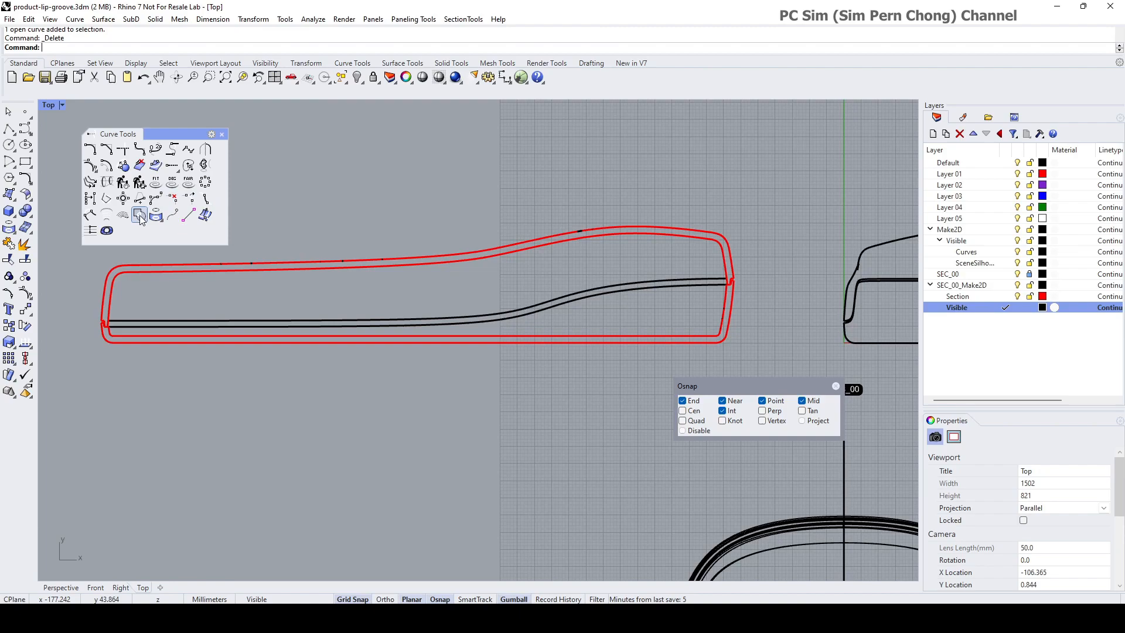
{"action": "left_click", "coordinate": [140, 215]}
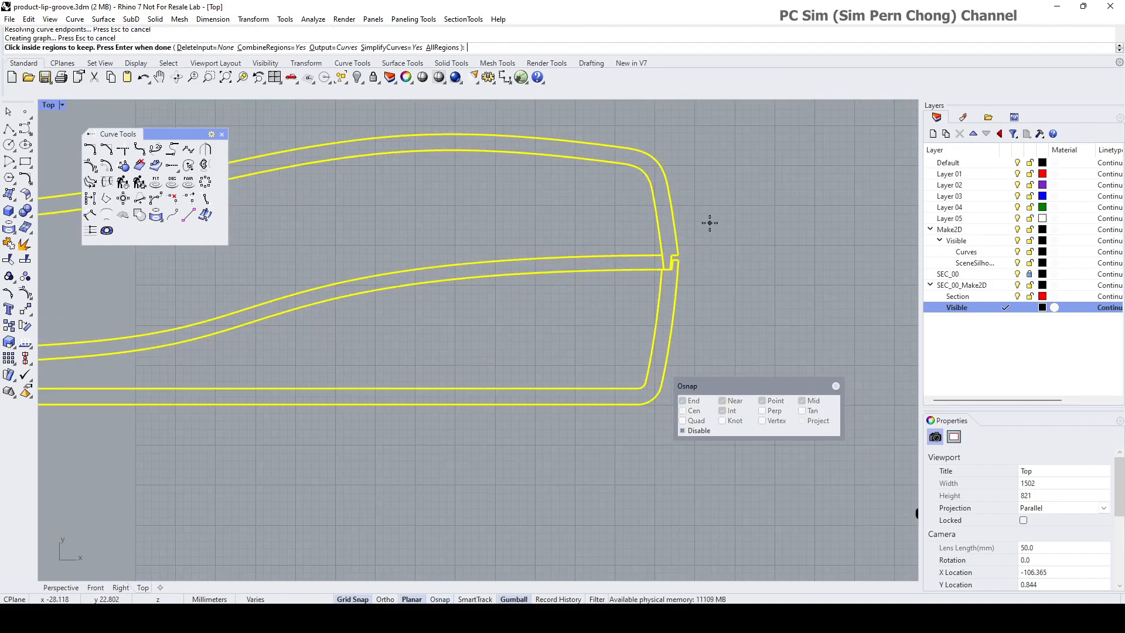
{"action": "mouse_move", "coordinate": [644, 176]}
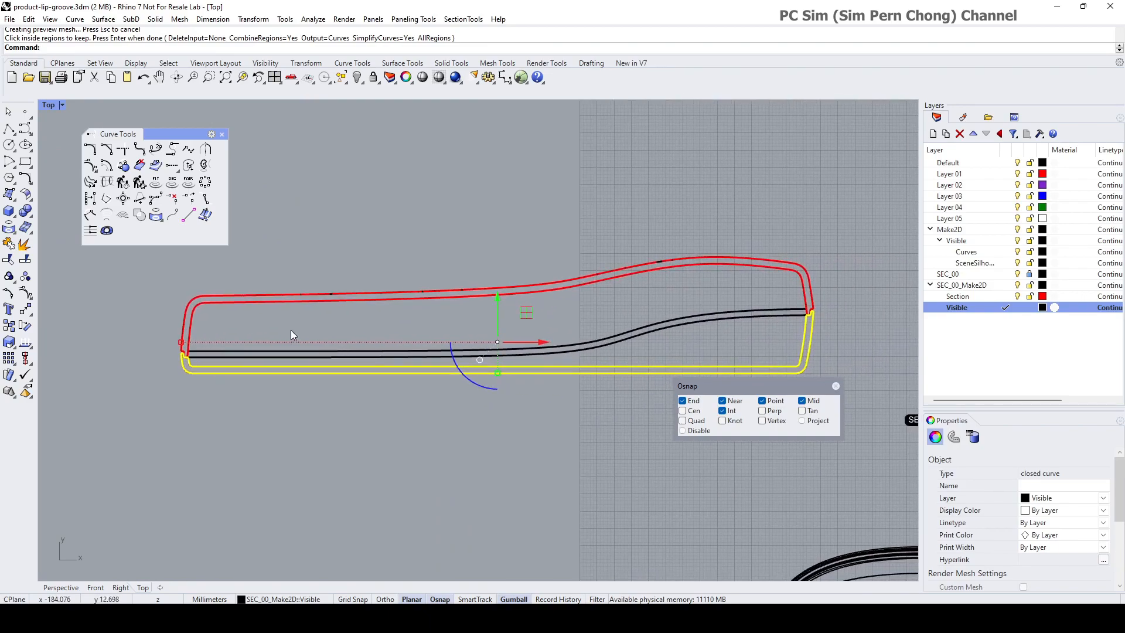
{"action": "mouse_move", "coordinate": [338, 307]}
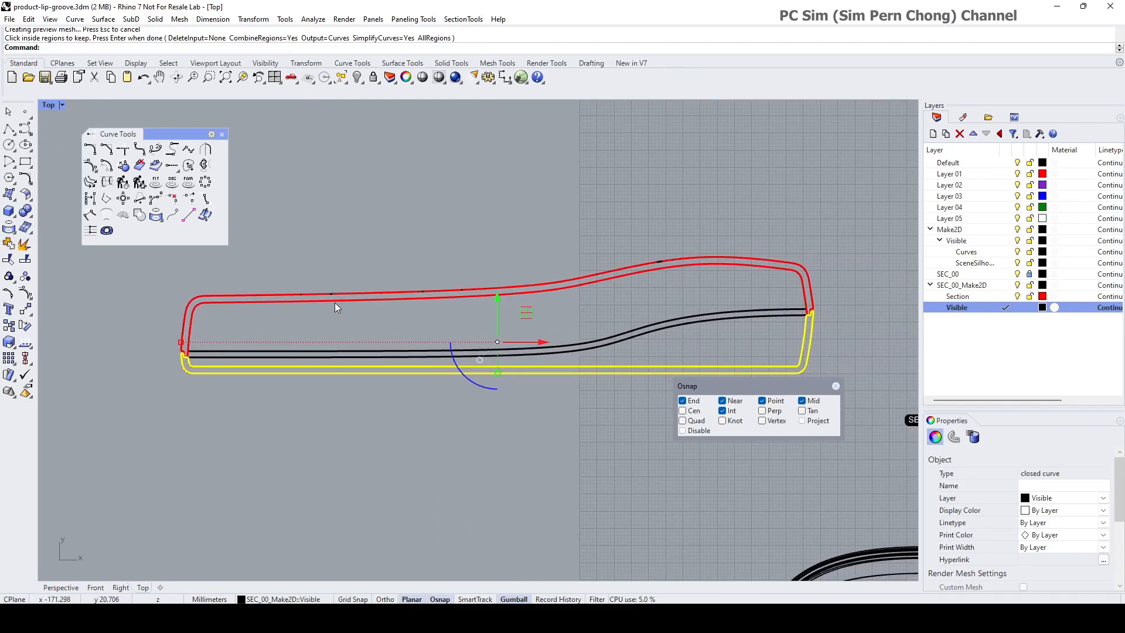
{"action": "left_click", "coordinate": [335, 307]}
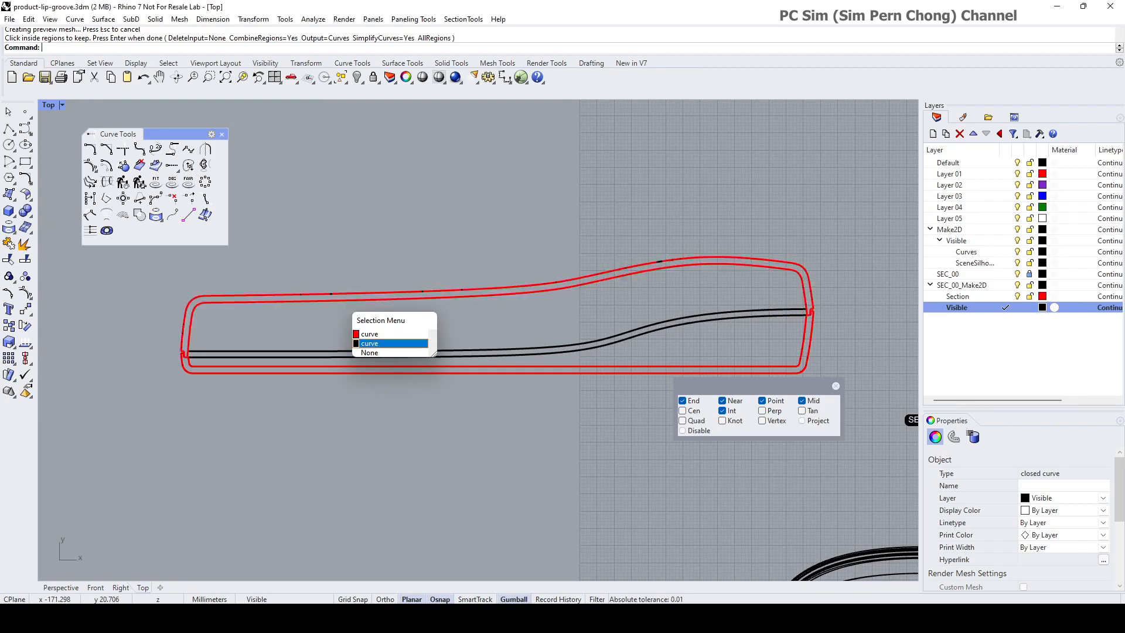
{"action": "left_click", "coordinate": [369, 343]}
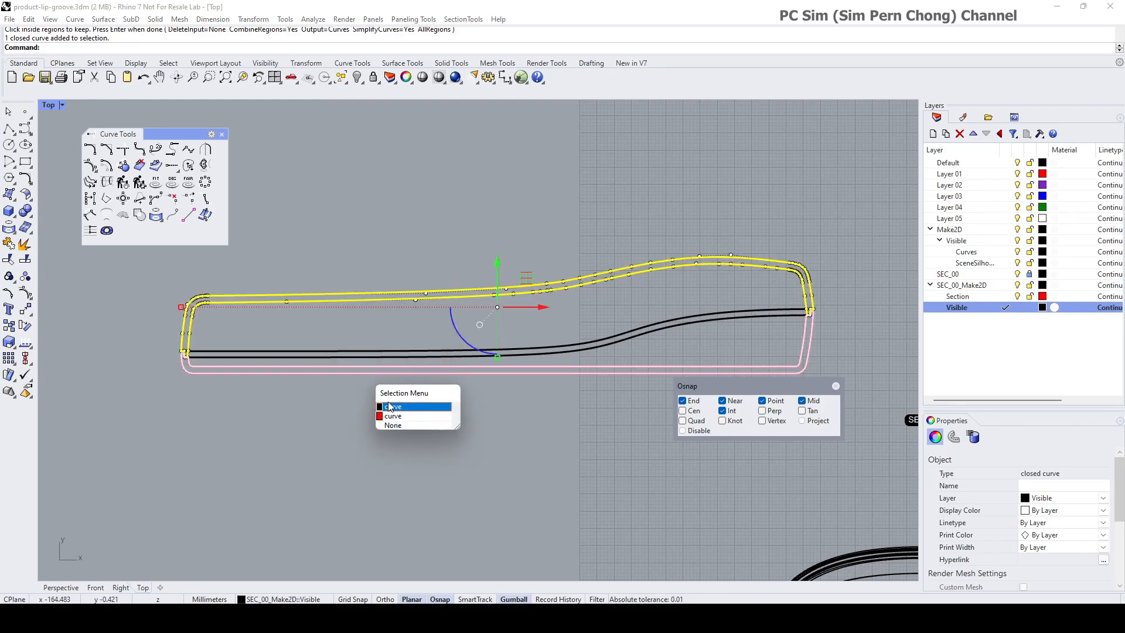
{"action": "left_click", "coordinate": [394, 406]}
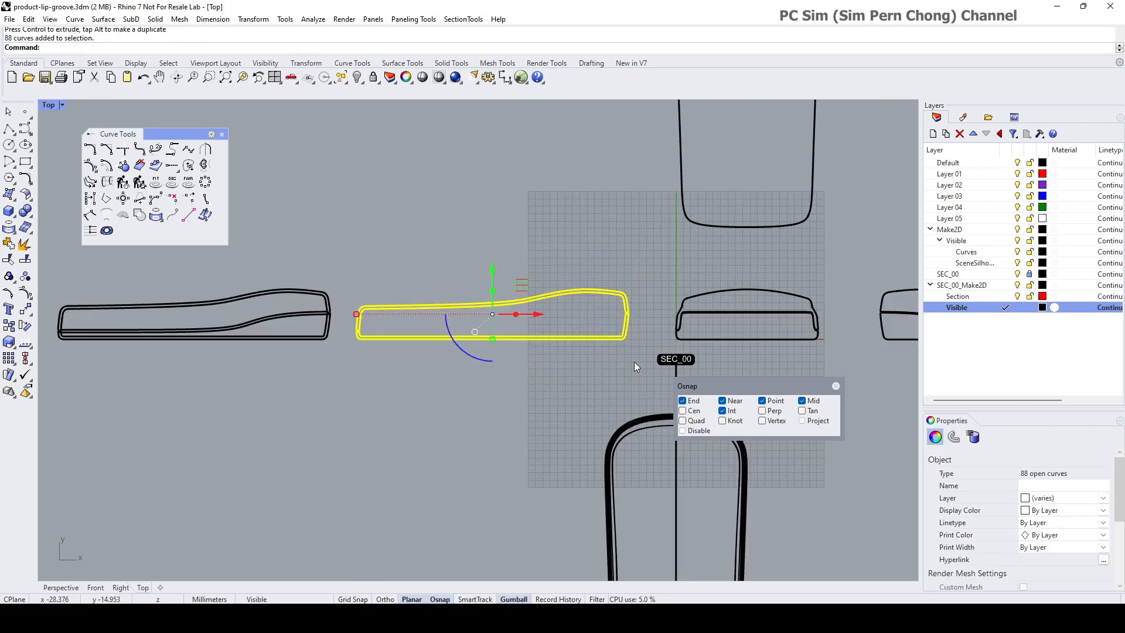
Step: Delete the temporary boolean curves and bring up the Drafting tools
{"action": "key", "text": "Delete"}
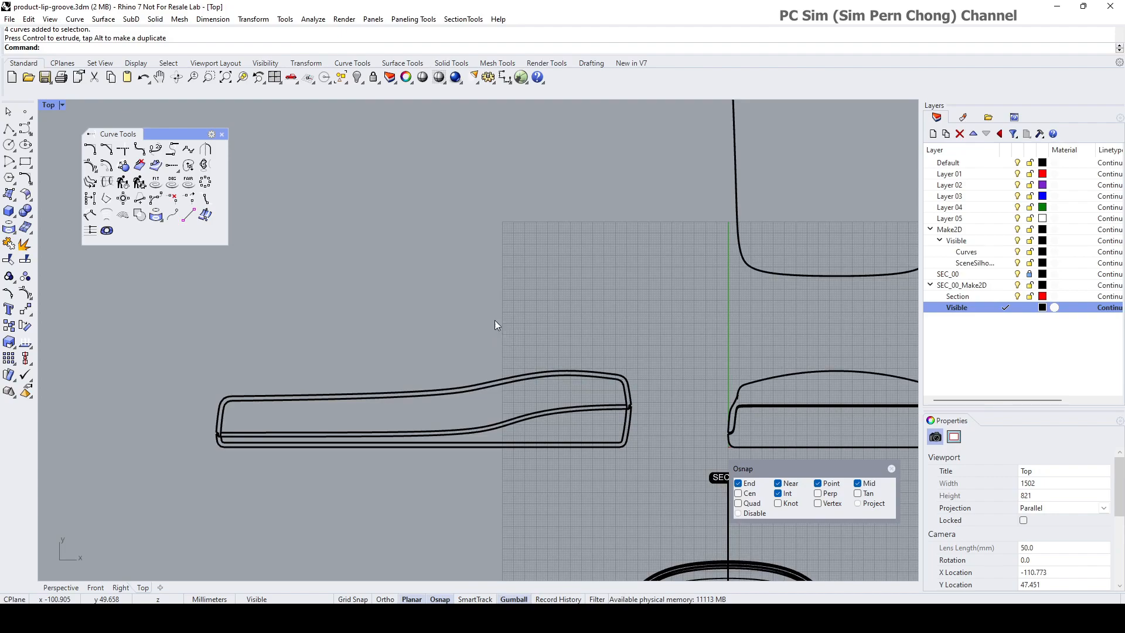
{"action": "mouse_move", "coordinate": [412, 189]}
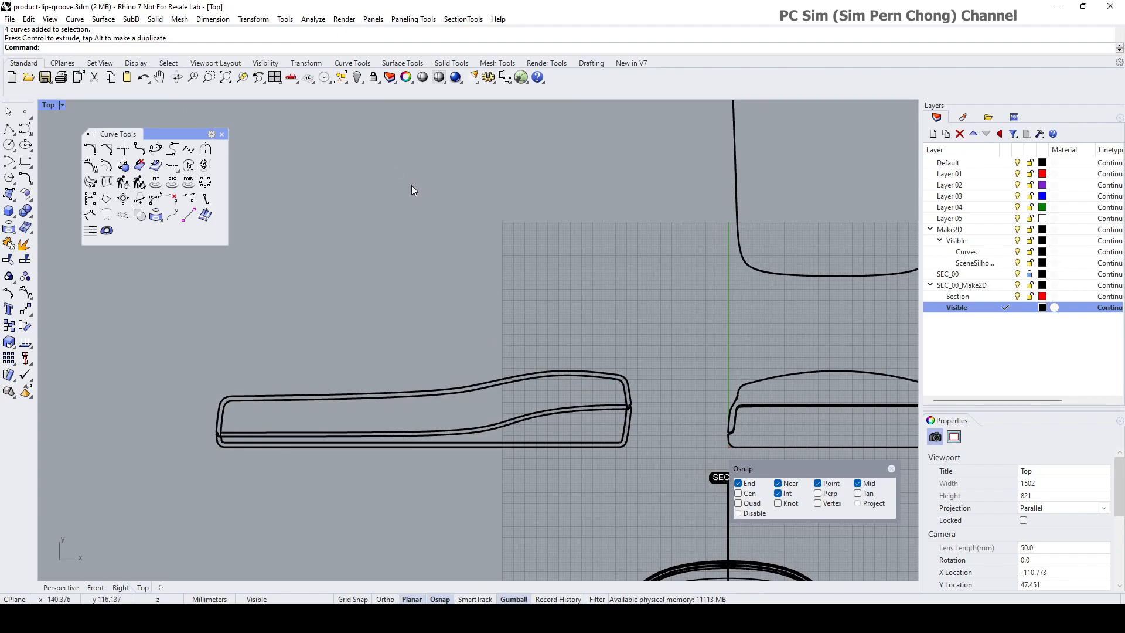
{"action": "left_click", "coordinate": [590, 63]}
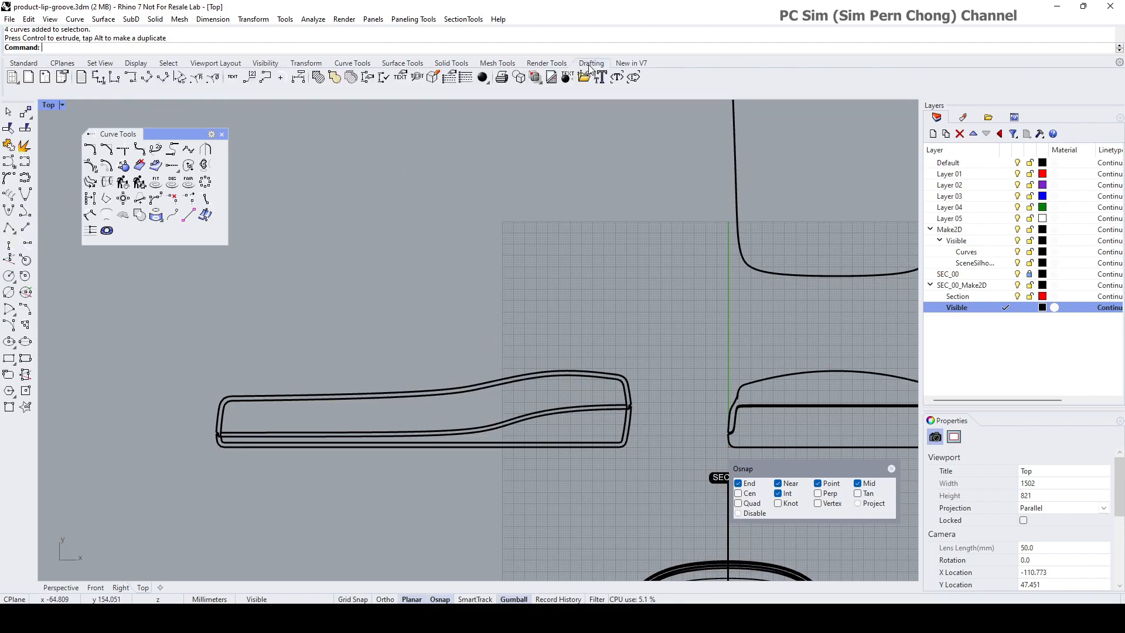
{"action": "mouse_move", "coordinate": [319, 76]}
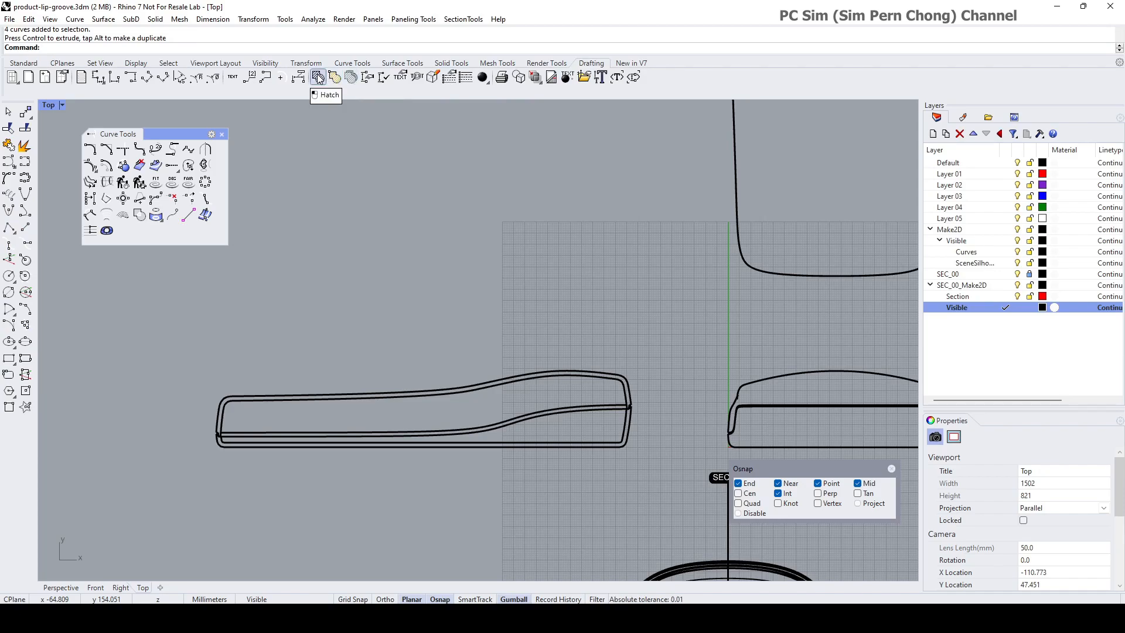
Step: Hatch the upper wall region with the Hatch1 pattern at 45° rotation and scale 10
{"action": "left_click", "coordinate": [317, 77]}
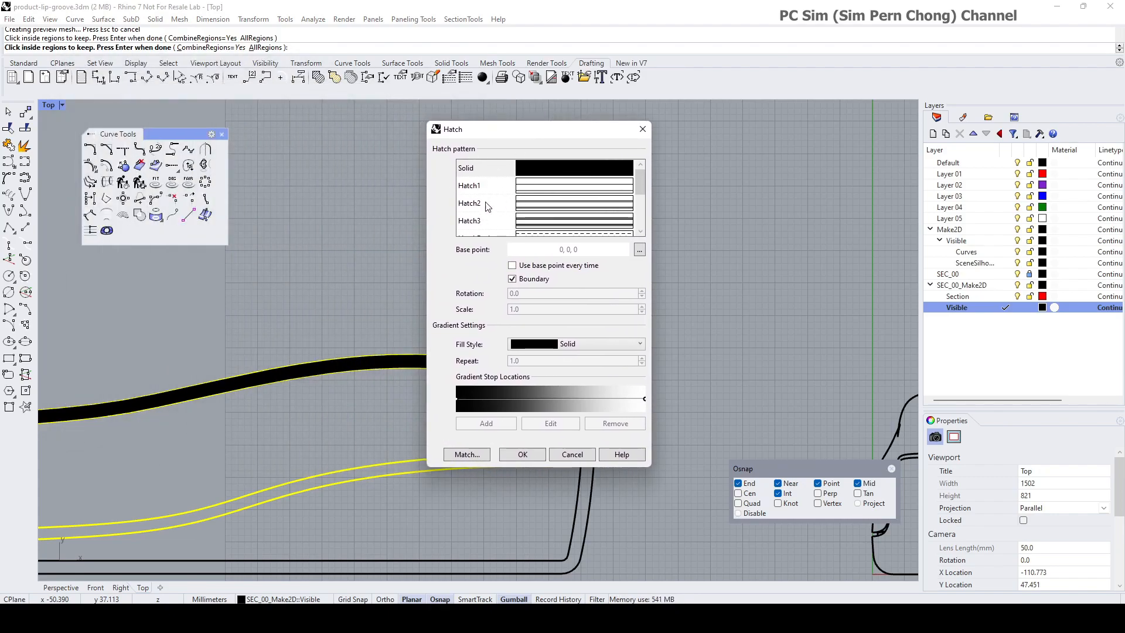
{"action": "mouse_move", "coordinate": [533, 194]}
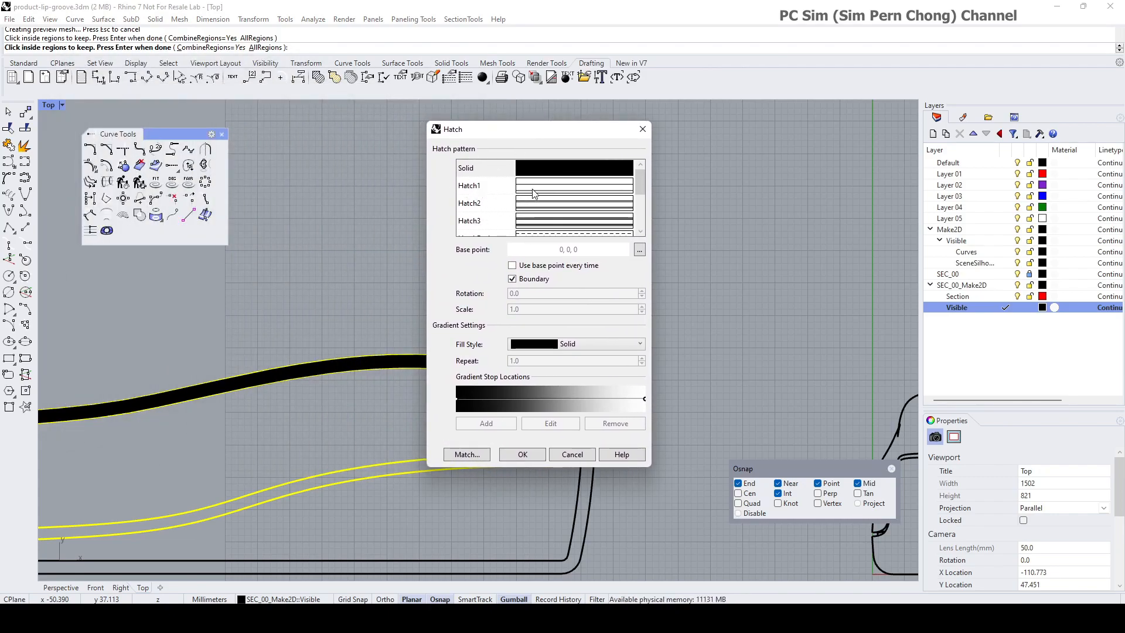
{"action": "left_click", "coordinate": [469, 185]}
{"action": "type", "text": "10"}
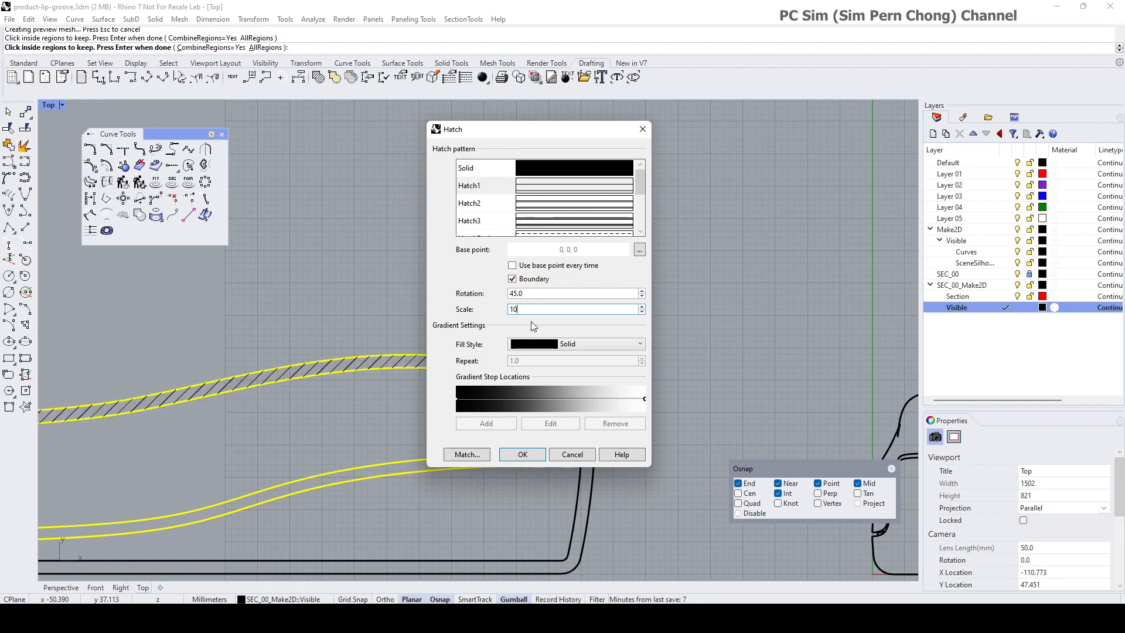
{"action": "left_click", "coordinate": [521, 454]}
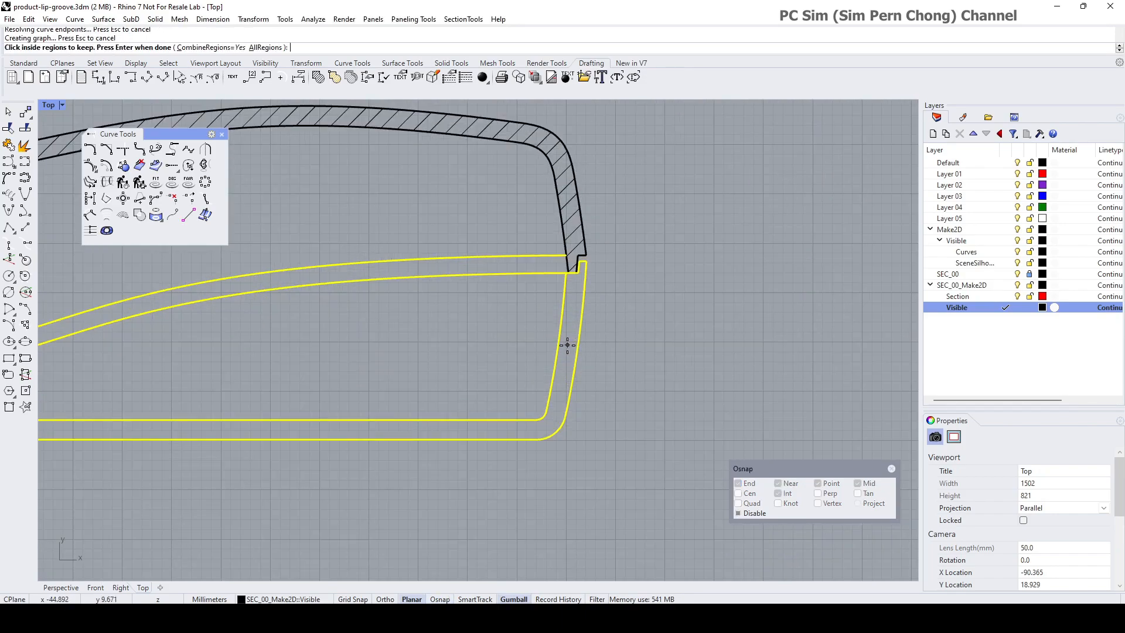
Step: Hatch the lower section wall with the Hatch1 pattern at 45° and scale 10
{"action": "left_click", "coordinate": [566, 345]}
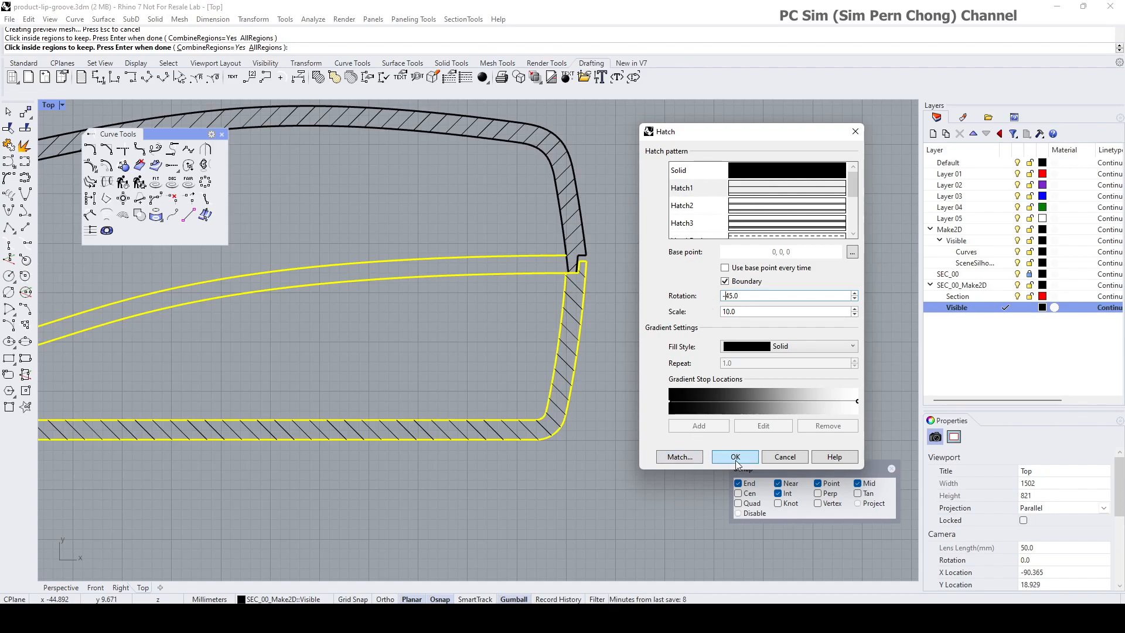
{"action": "left_click", "coordinate": [734, 456]}
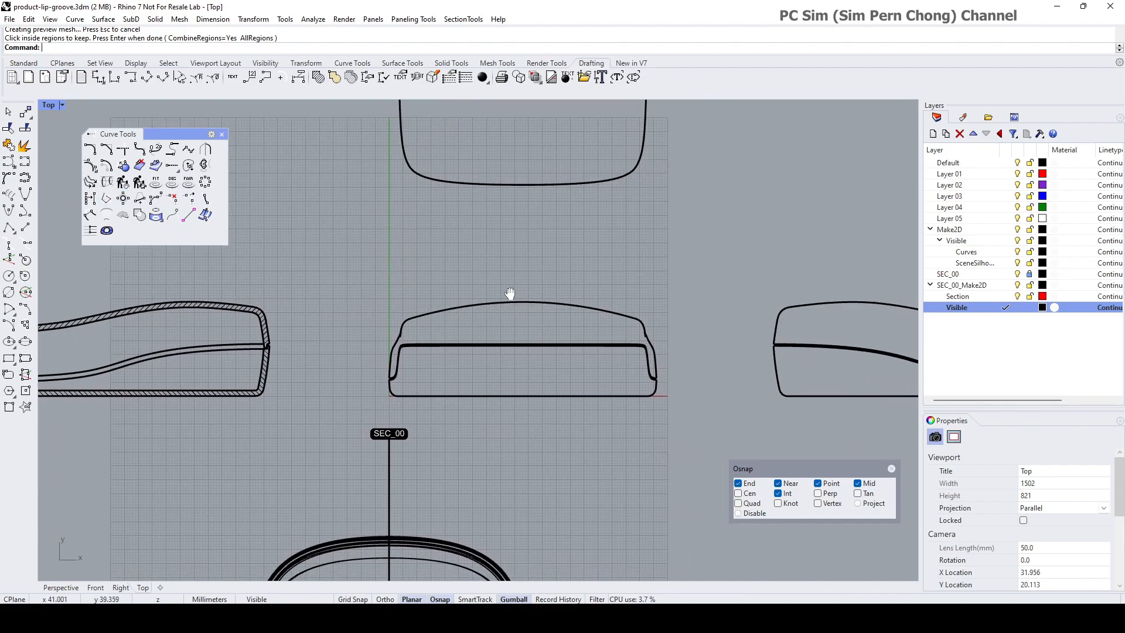
{"action": "left_click", "coordinate": [23, 64]}
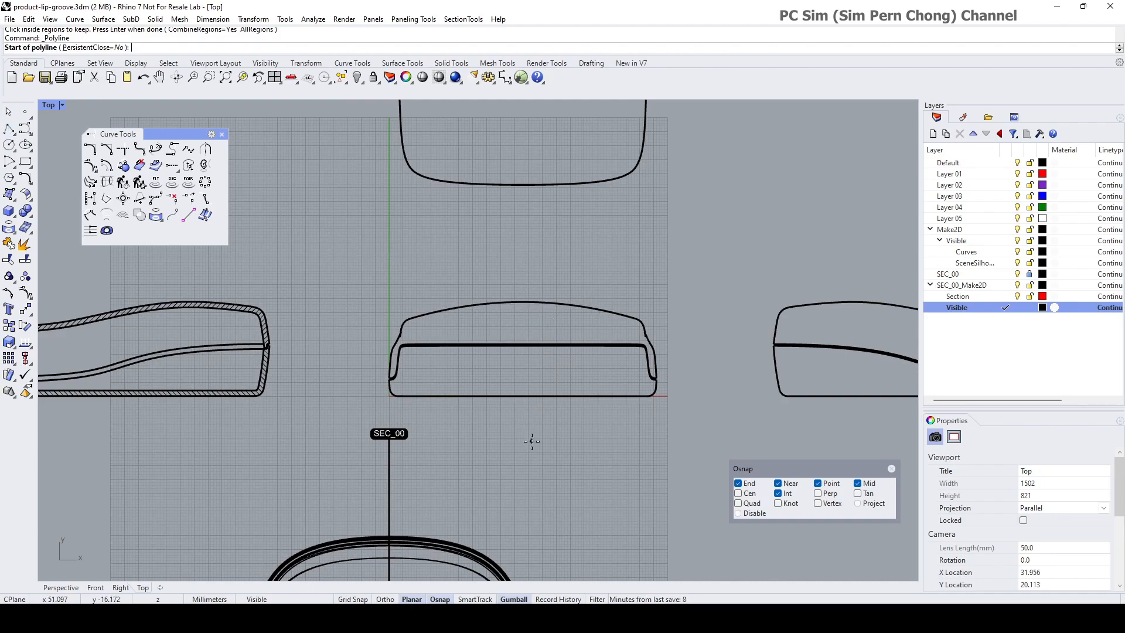
{"action": "mouse_move", "coordinate": [537, 374]}
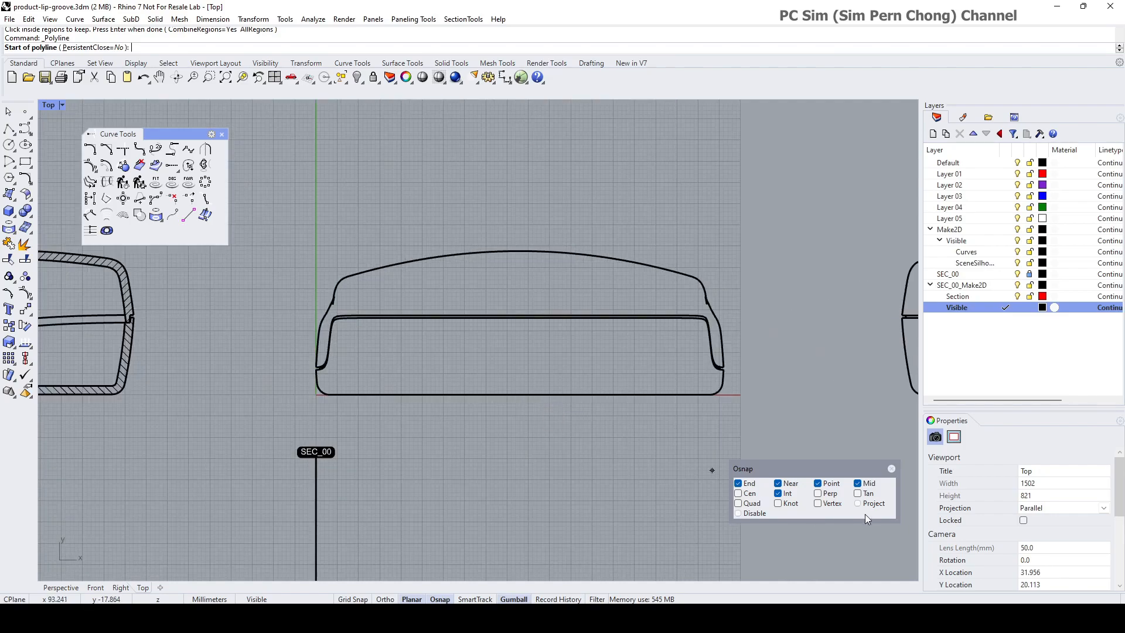
{"action": "mouse_move", "coordinate": [519, 252]}
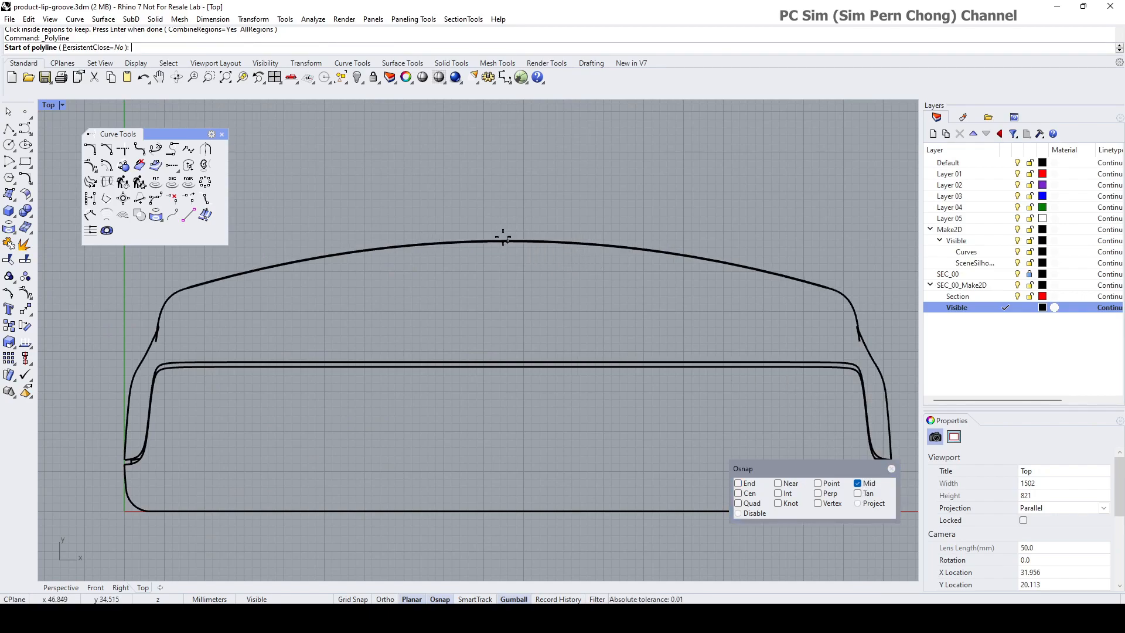
Step: Draw a vertical line from the front view's top midpoint downward and give it the Center linetype
{"action": "left_click", "coordinate": [517, 276]}
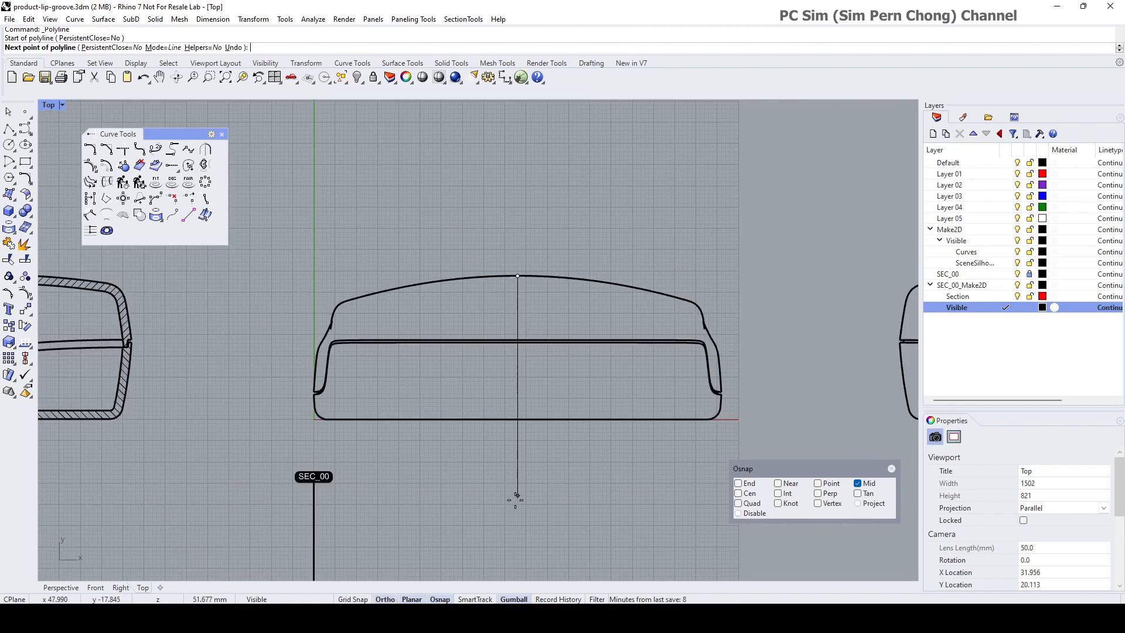
{"action": "left_click", "coordinate": [516, 498]}
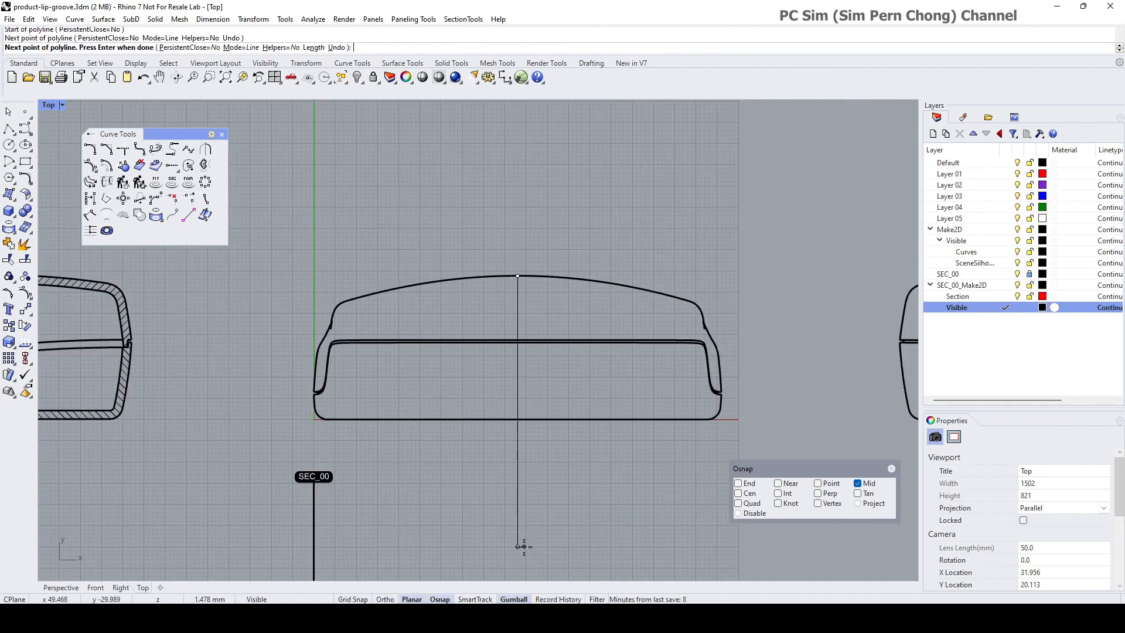
{"action": "left_click", "coordinate": [518, 323]}
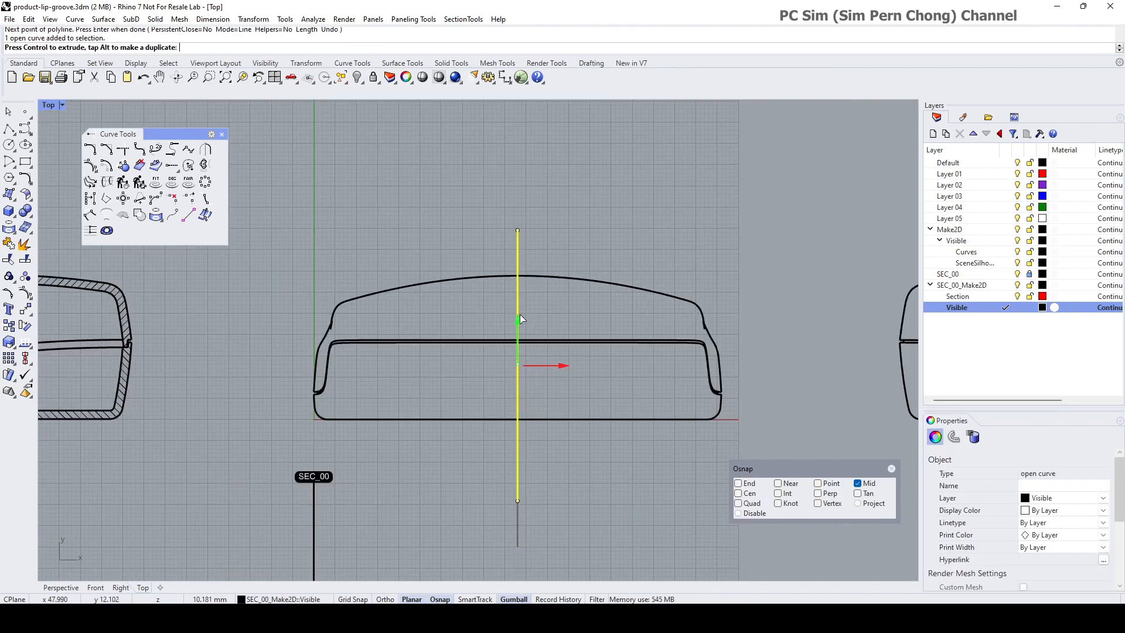
{"action": "key", "text": "Return"}
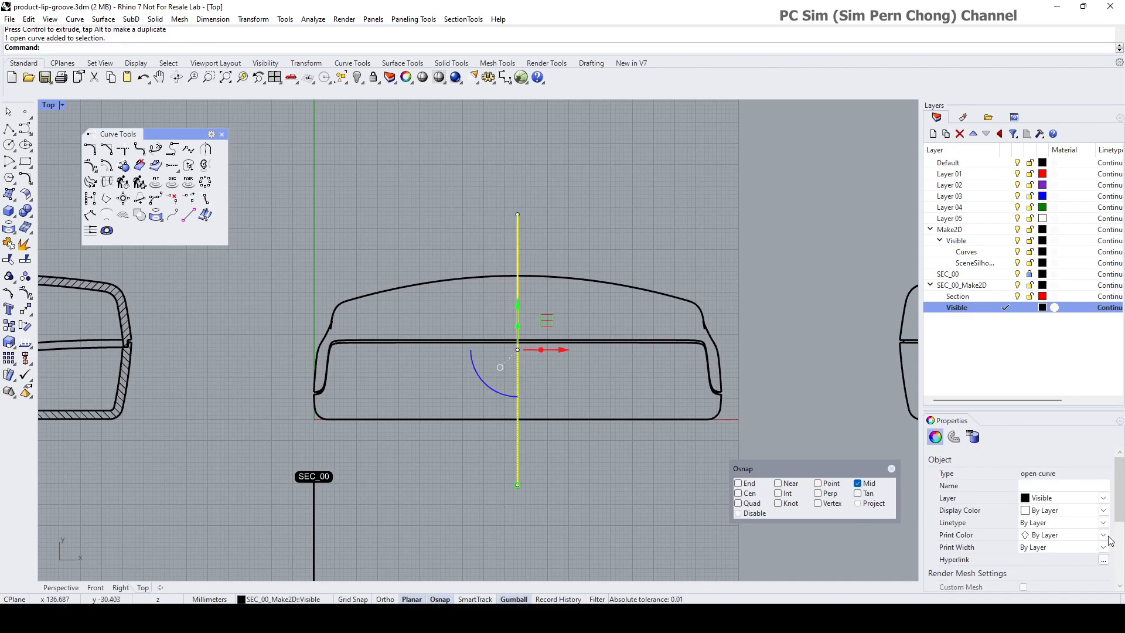
{"action": "left_click", "coordinate": [1102, 522]}
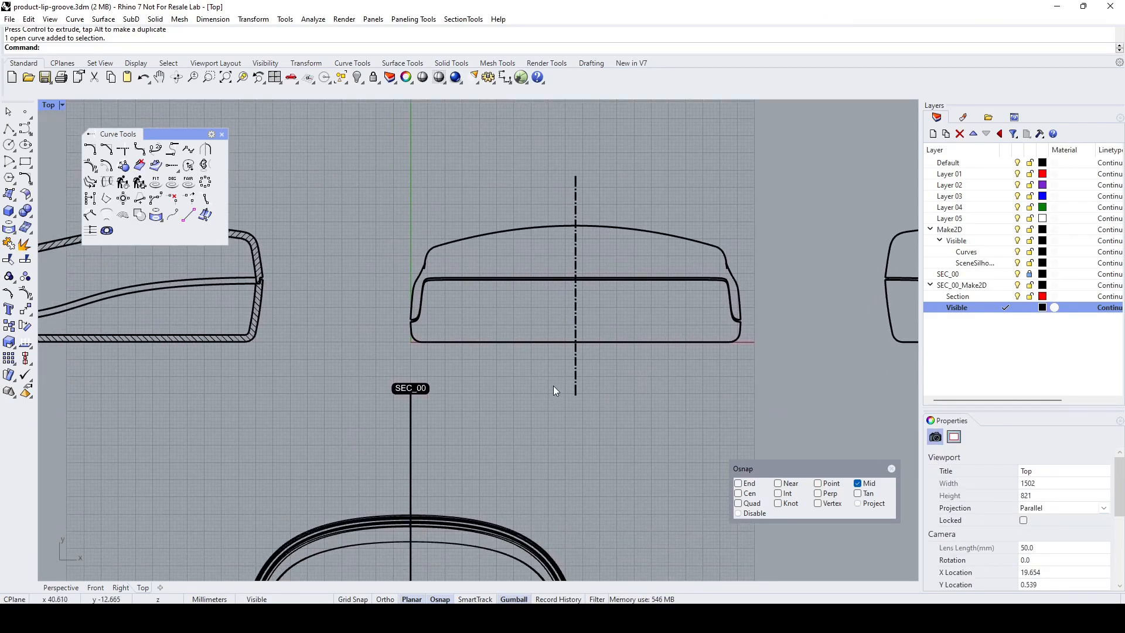
{"action": "mouse_move", "coordinate": [620, 389]}
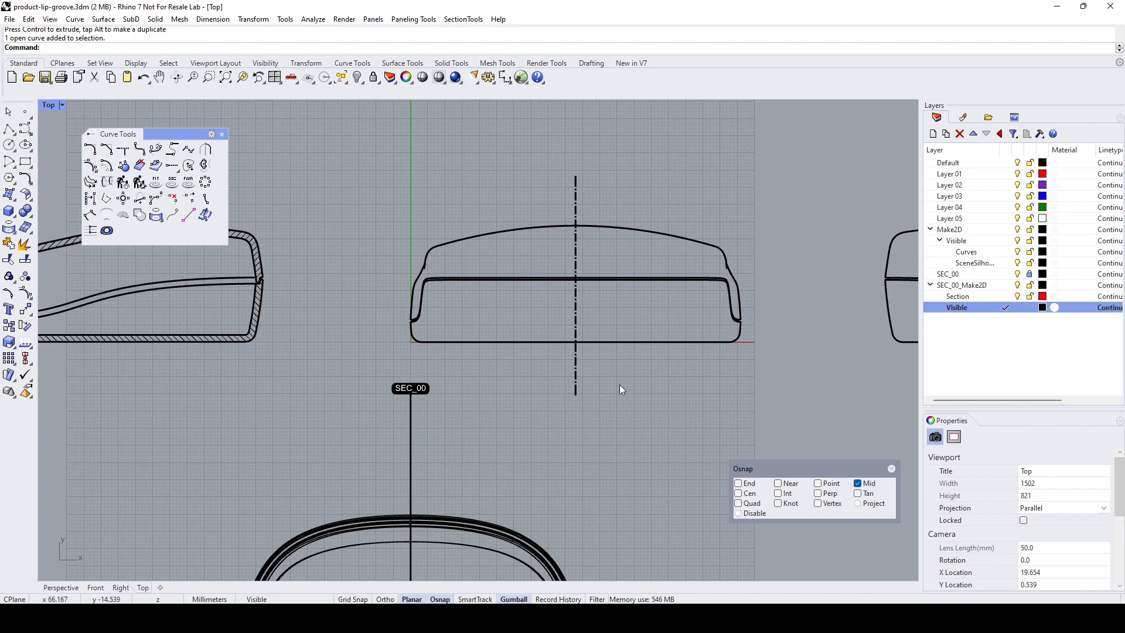
{"action": "mouse_move", "coordinate": [352, 64]}
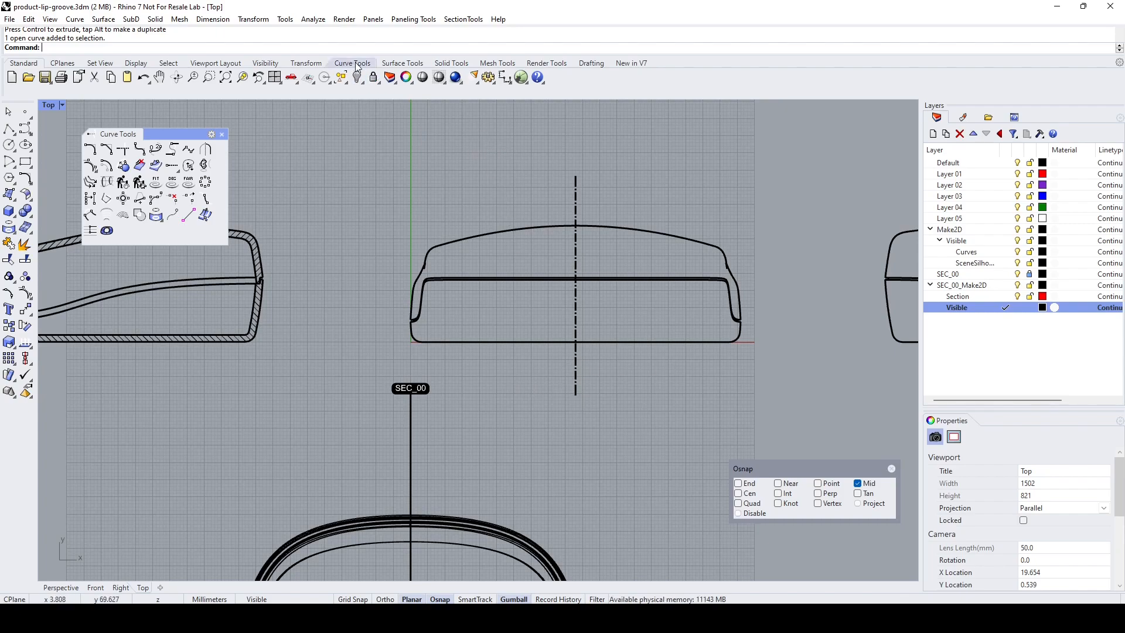
Step: Add leader arrows at the centre line's ends labelled 'A' with text height 5
{"action": "left_click", "coordinate": [212, 19]}
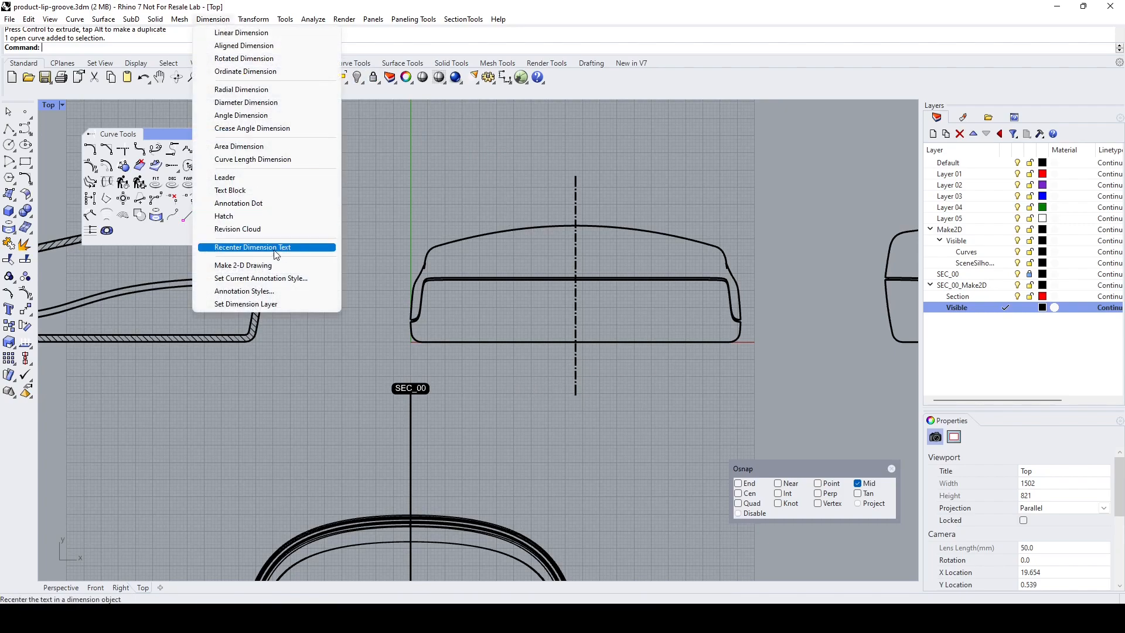
{"action": "mouse_move", "coordinate": [225, 177]}
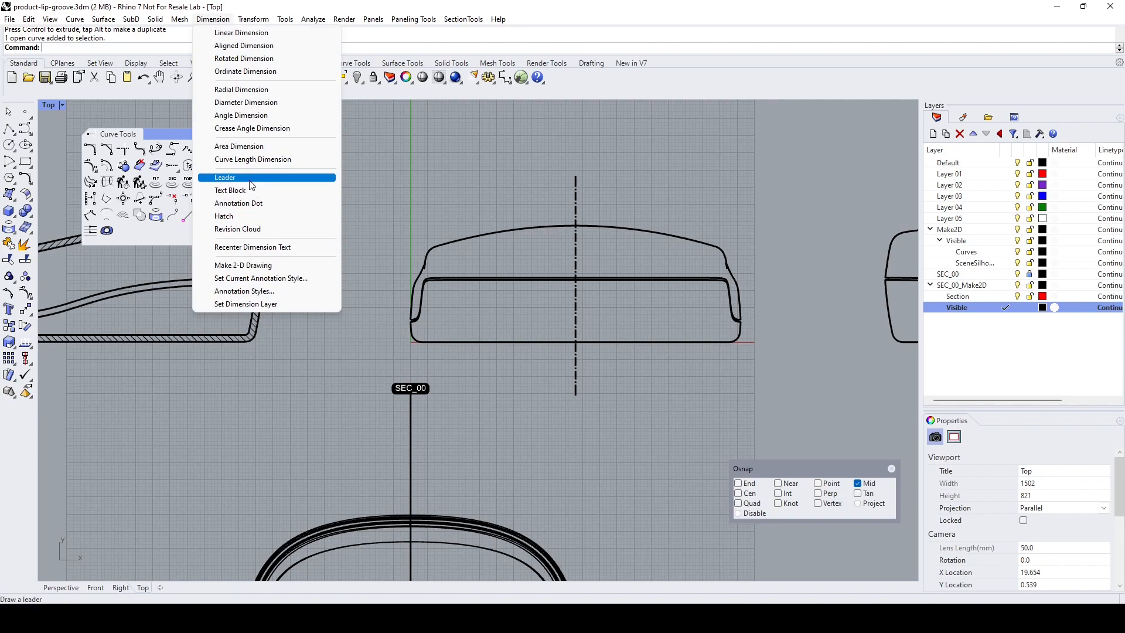
{"action": "left_click", "coordinate": [223, 177]}
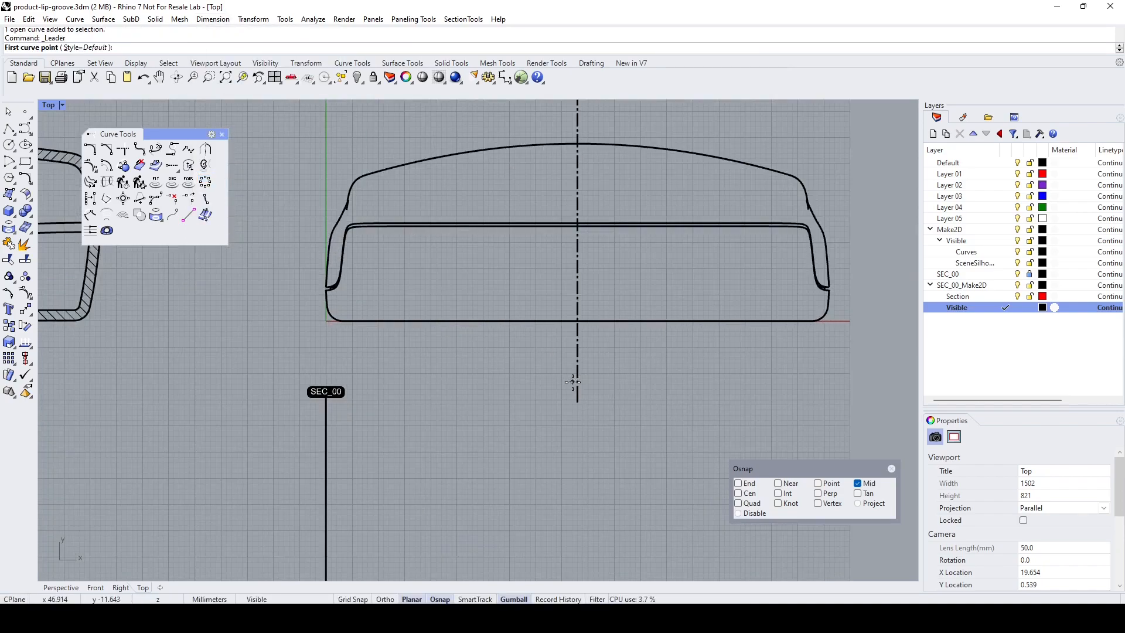
{"action": "left_click", "coordinate": [579, 387]}
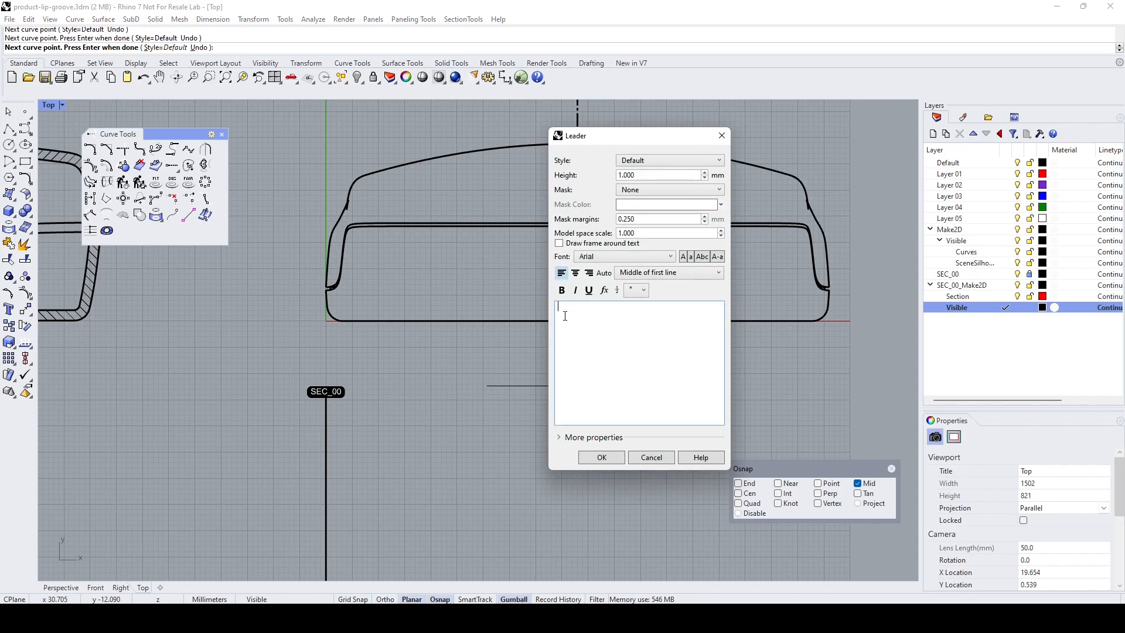
{"action": "type", "text": "A"}
{"action": "left_click", "coordinate": [663, 175]}
{"action": "type", "text": "5"}
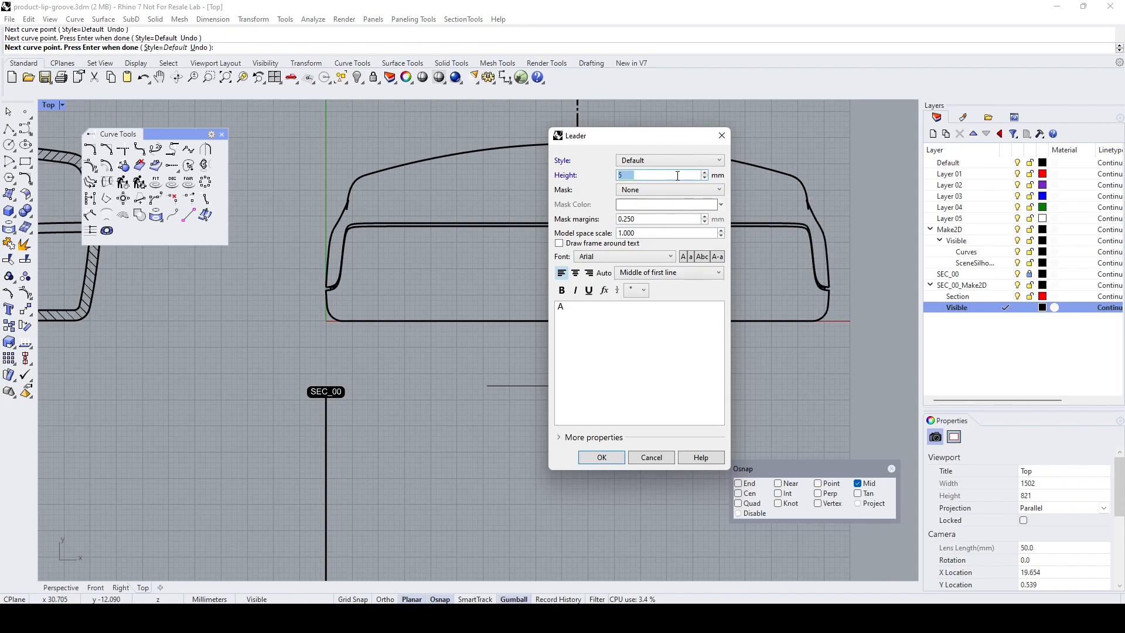
{"action": "left_click", "coordinate": [590, 437]}
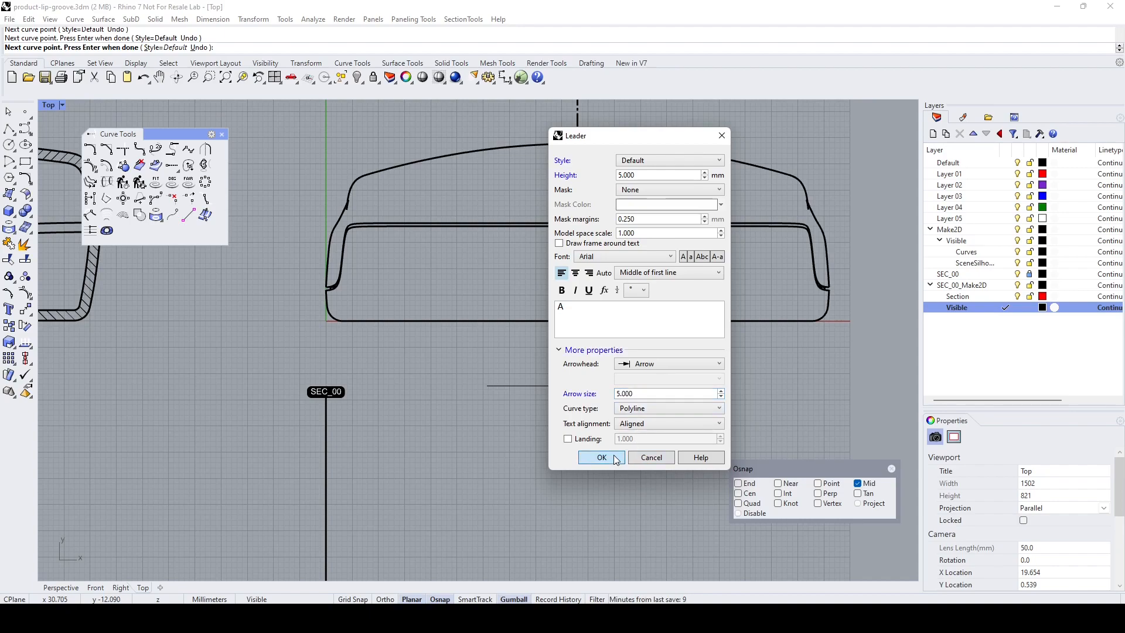
{"action": "left_click", "coordinate": [602, 457]}
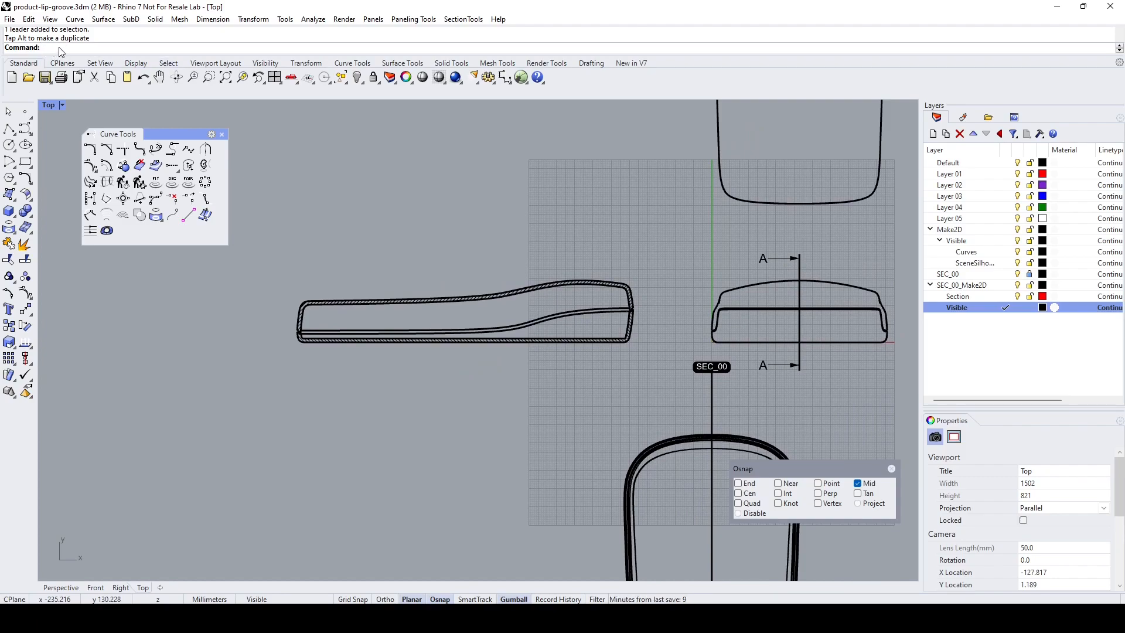
Step: Place a 'Section A-A' text label, height 5, beneath the hatched section view
{"action": "type", "text": "Text"}
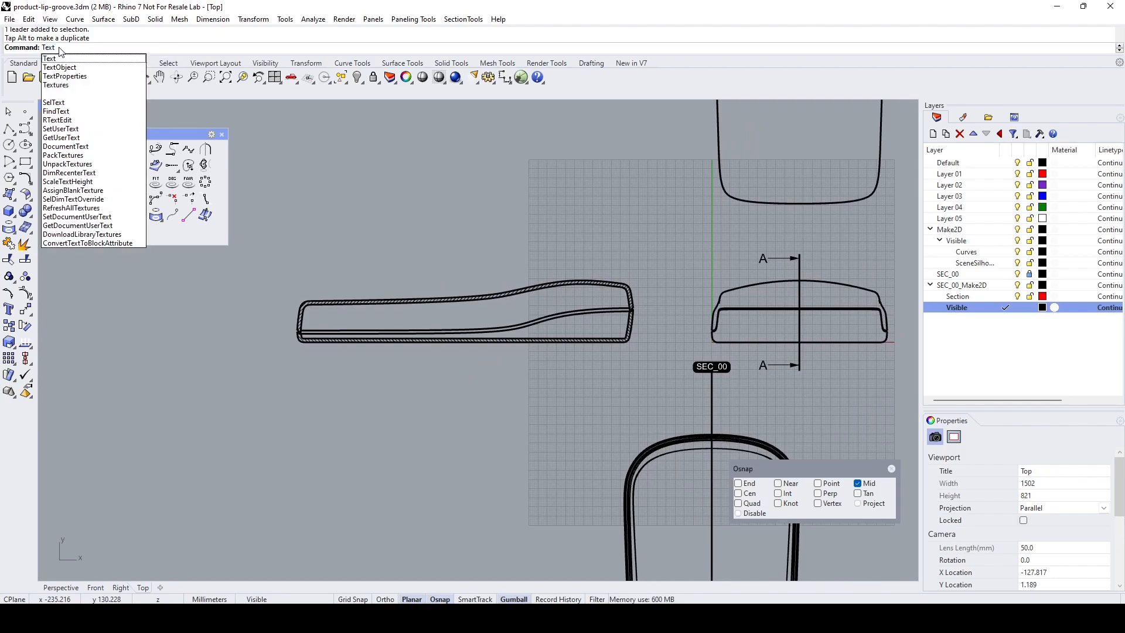
{"action": "left_click", "coordinate": [49, 58]}
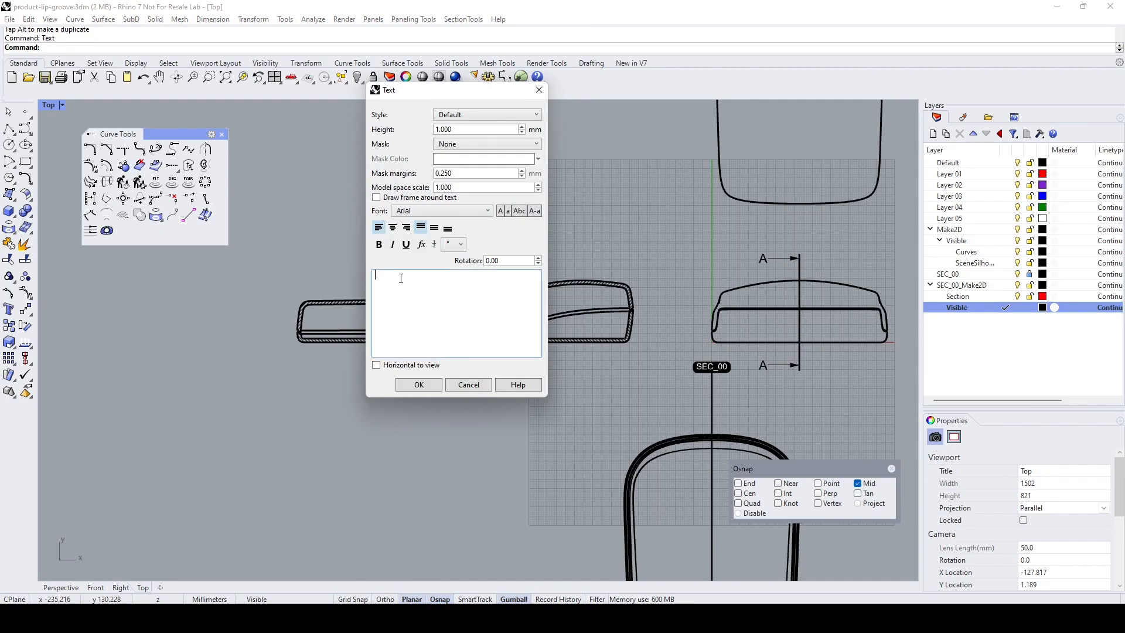
{"action": "type", "text": "S"}
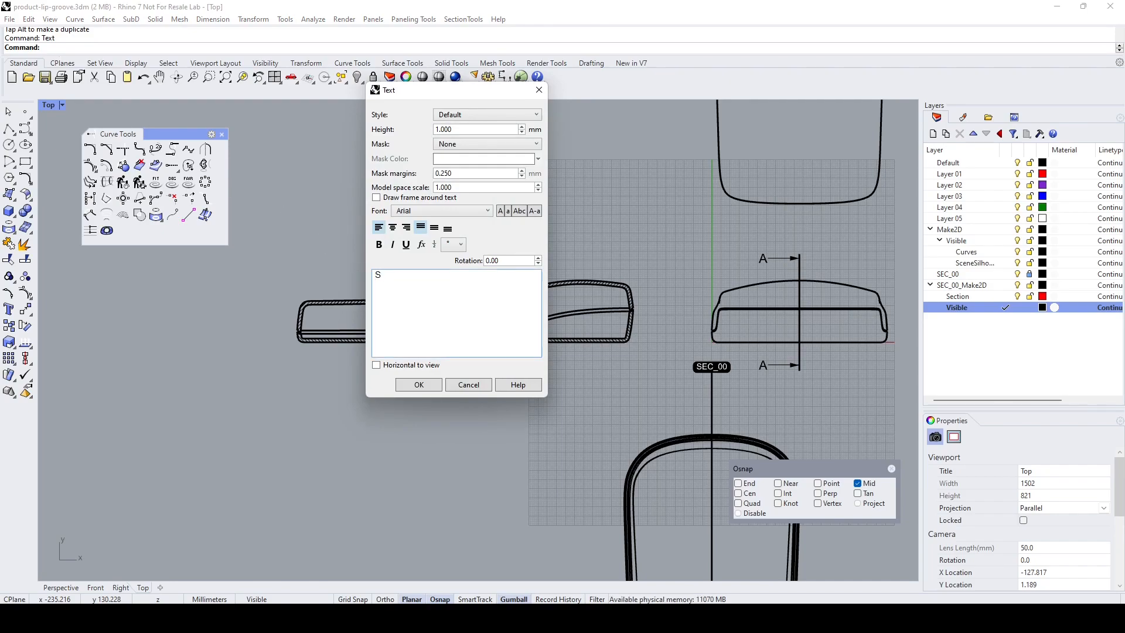
{"action": "type", "text": "ect"}
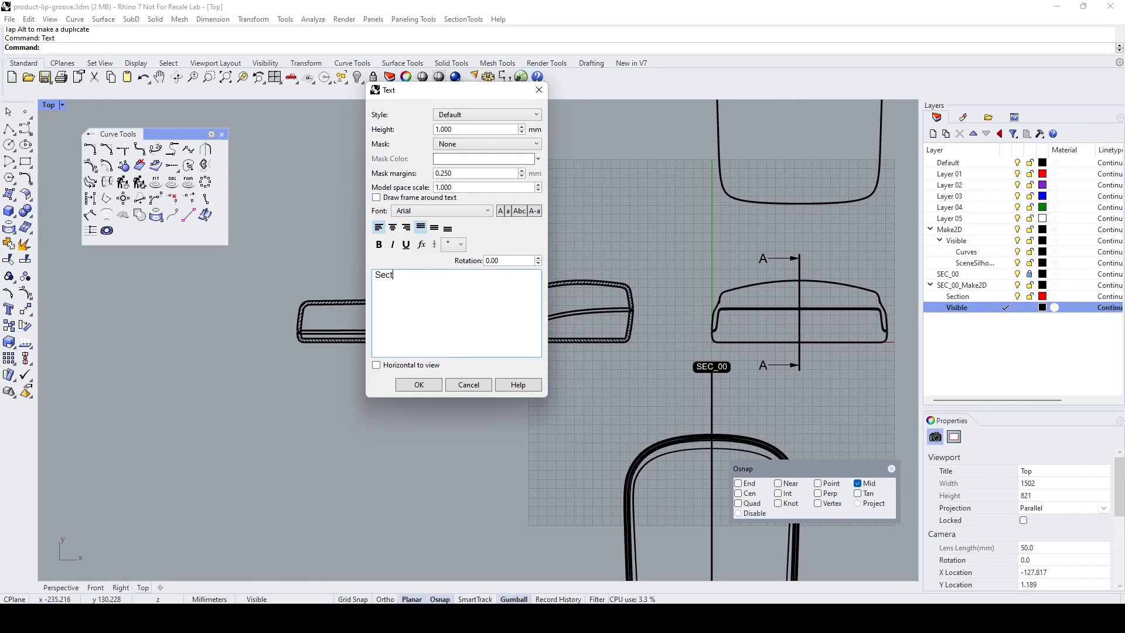
{"action": "type", "text": "ion"}
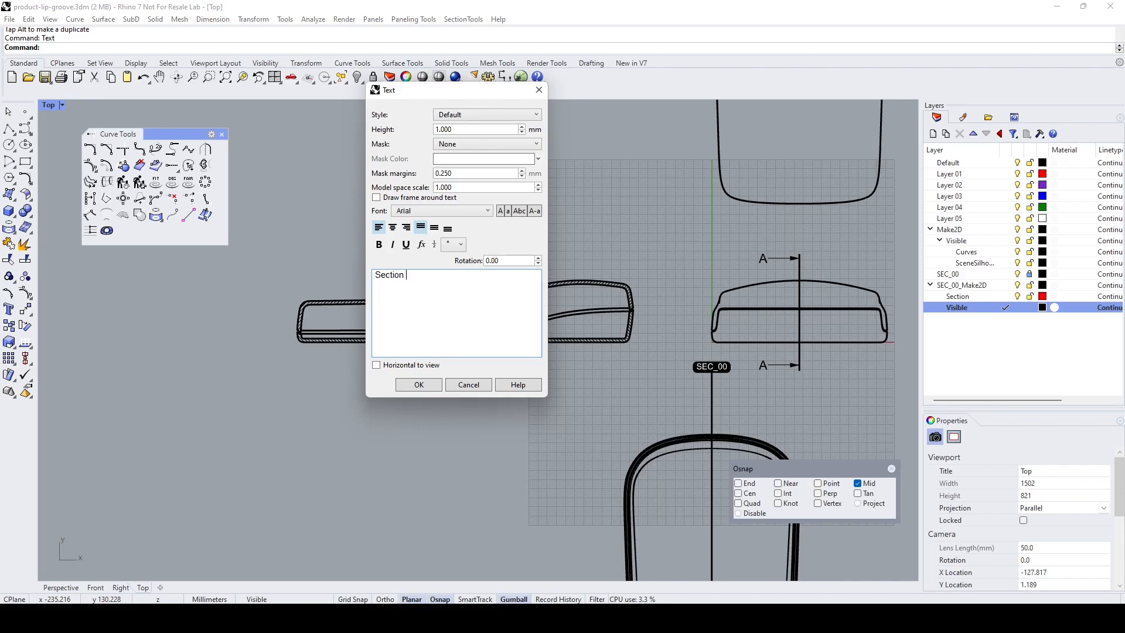
{"action": "type", "text": "A-A"}
{"action": "left_click", "coordinate": [476, 128]}
{"action": "type", "text": "5"}
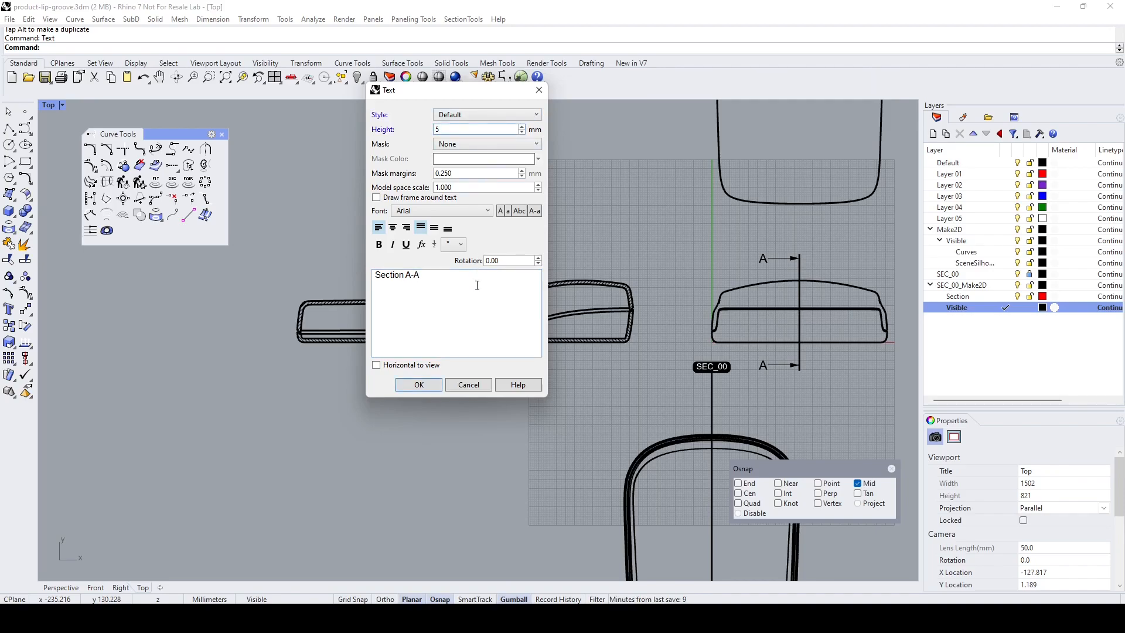
{"action": "left_click", "coordinate": [418, 384]}
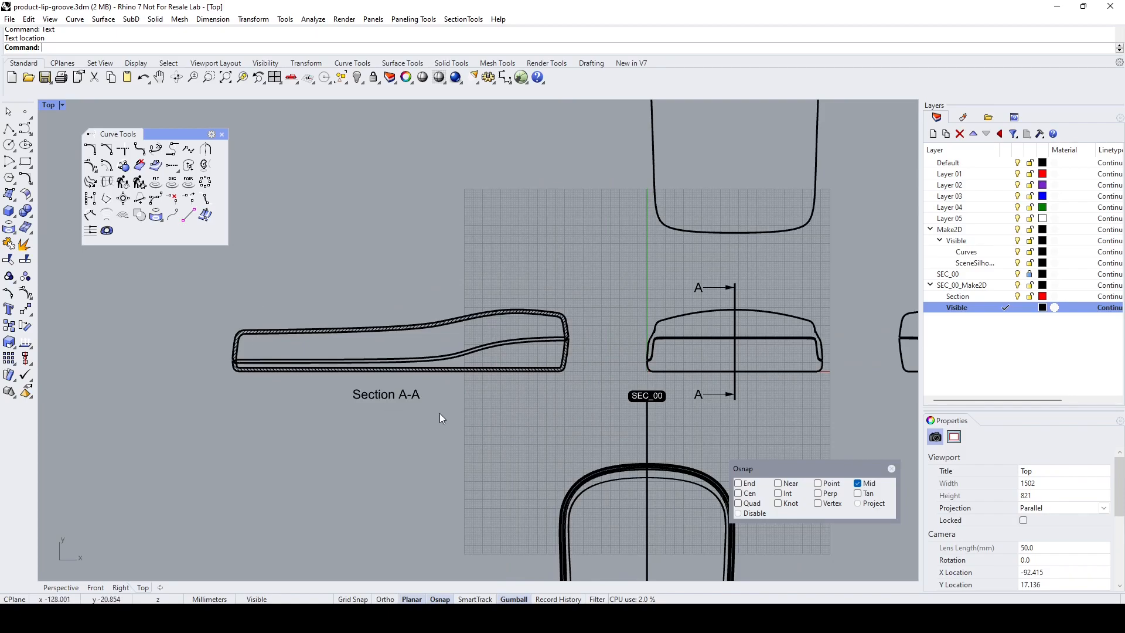
{"action": "mouse_move", "coordinate": [599, 335]}
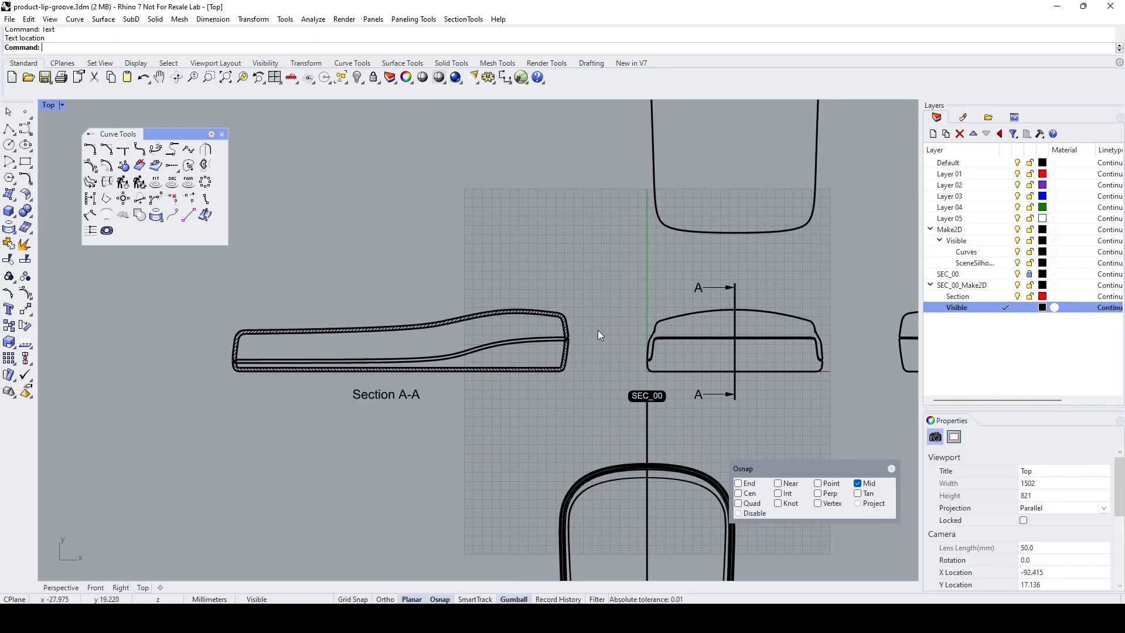
{"action": "mouse_move", "coordinate": [735, 338]}
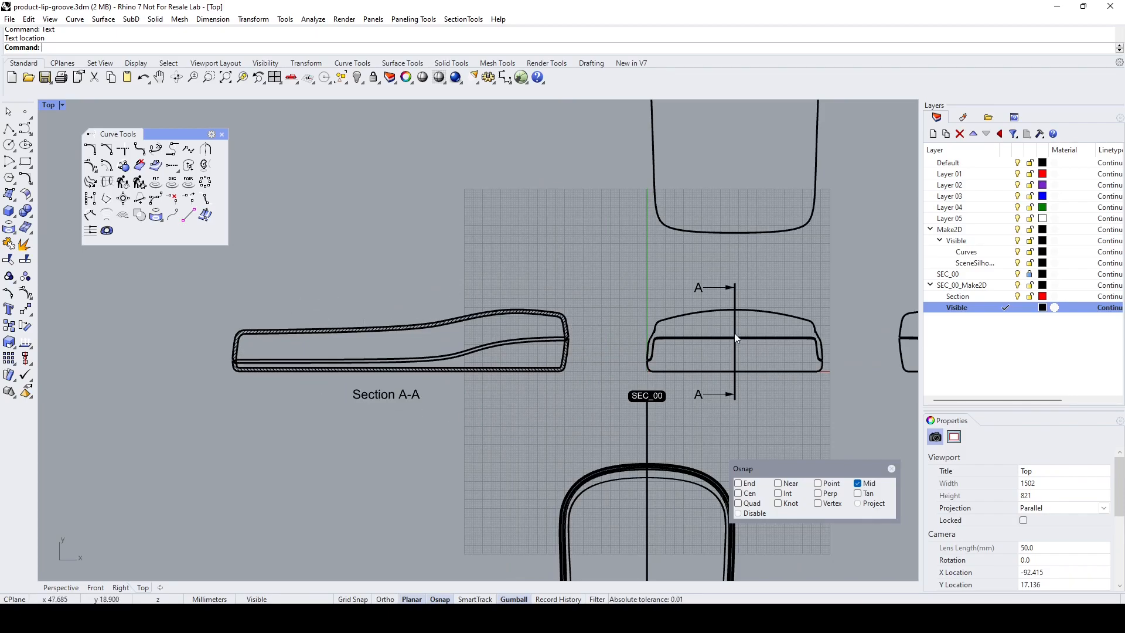